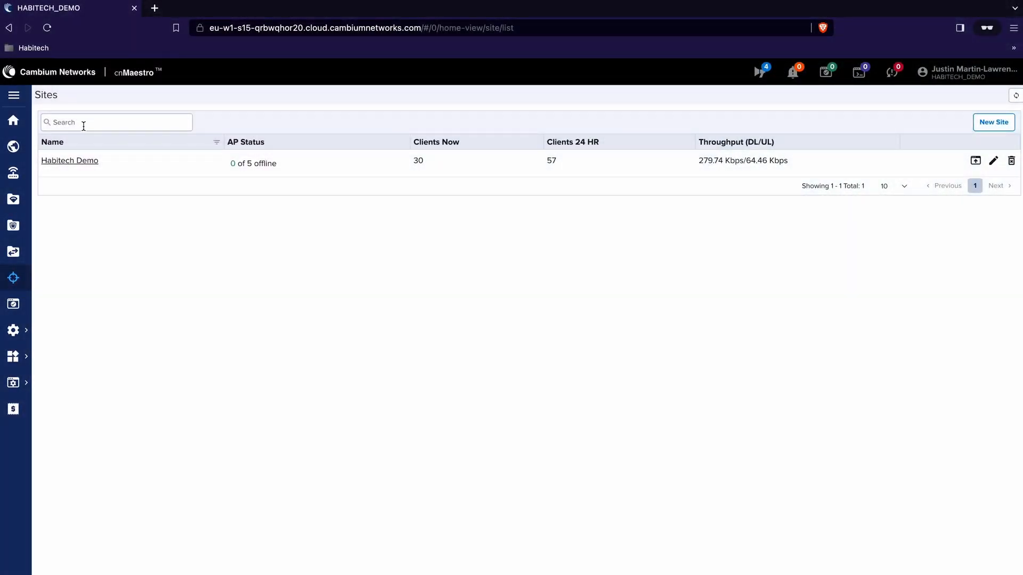
Confirm HABITECH_DEMO is the active account and expand the left sidebar with page names
click(971, 71)
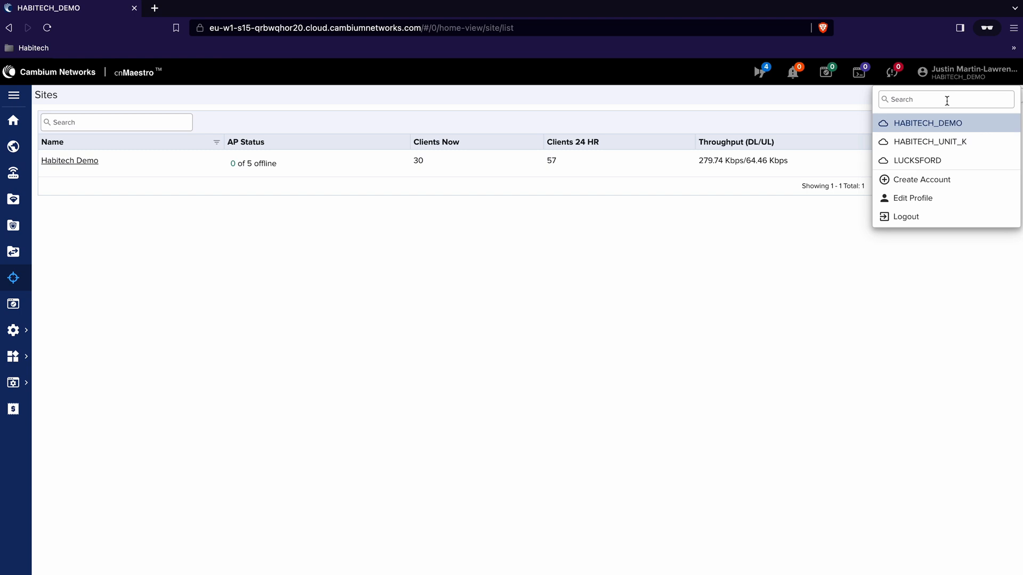
mouse_move(940, 124)
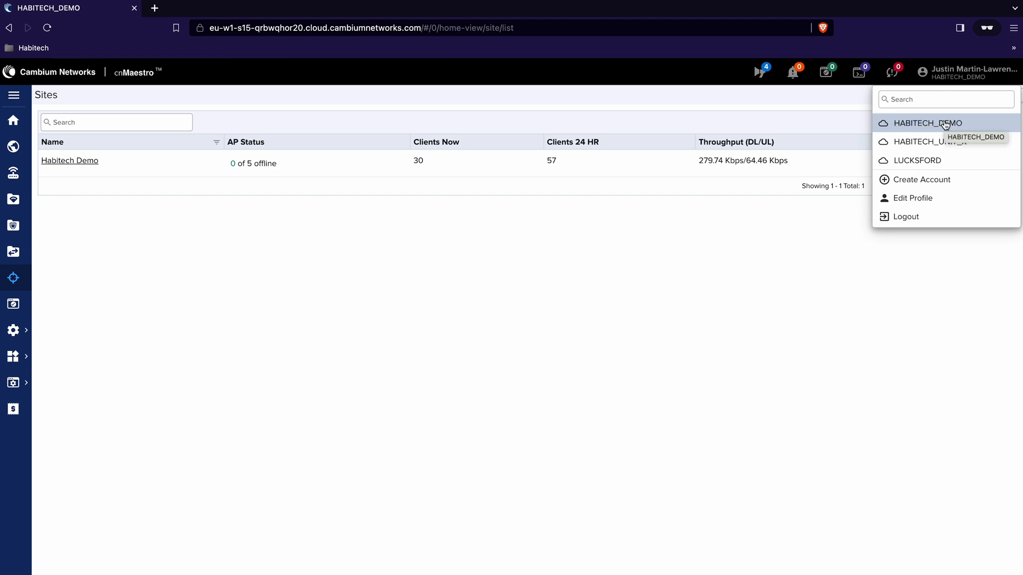
mouse_move(13, 96)
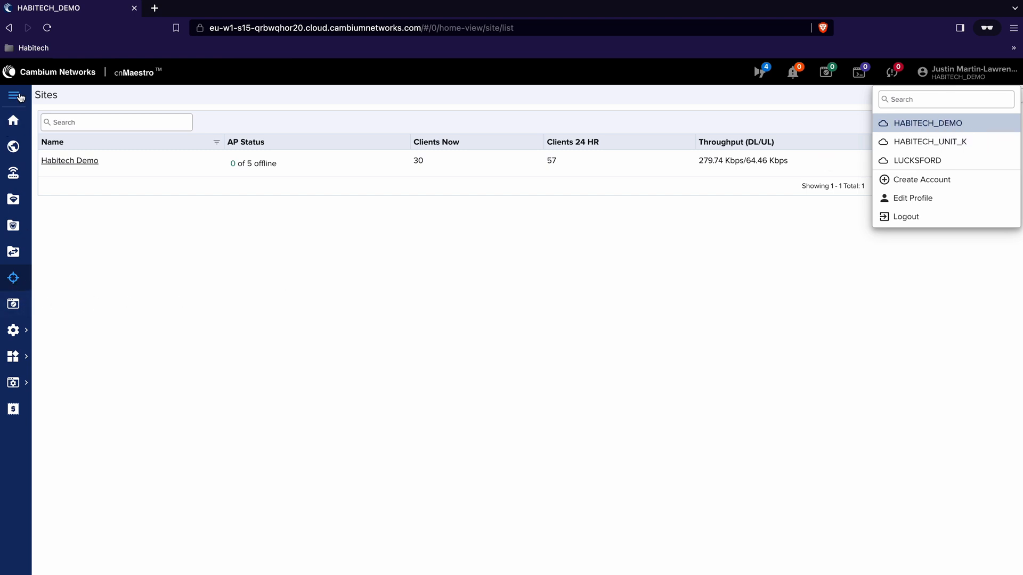
click(13, 96)
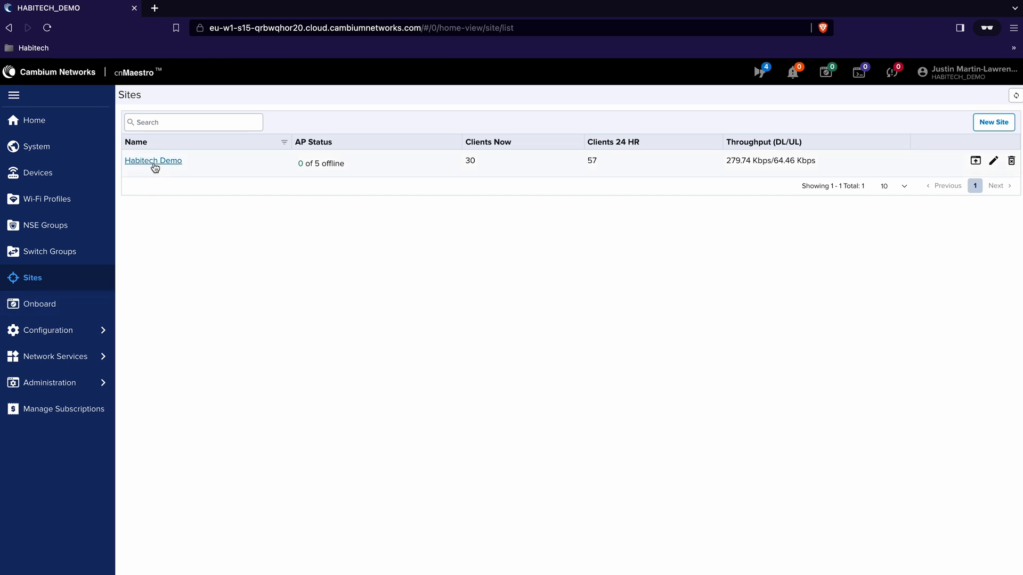
mouse_move(155, 167)
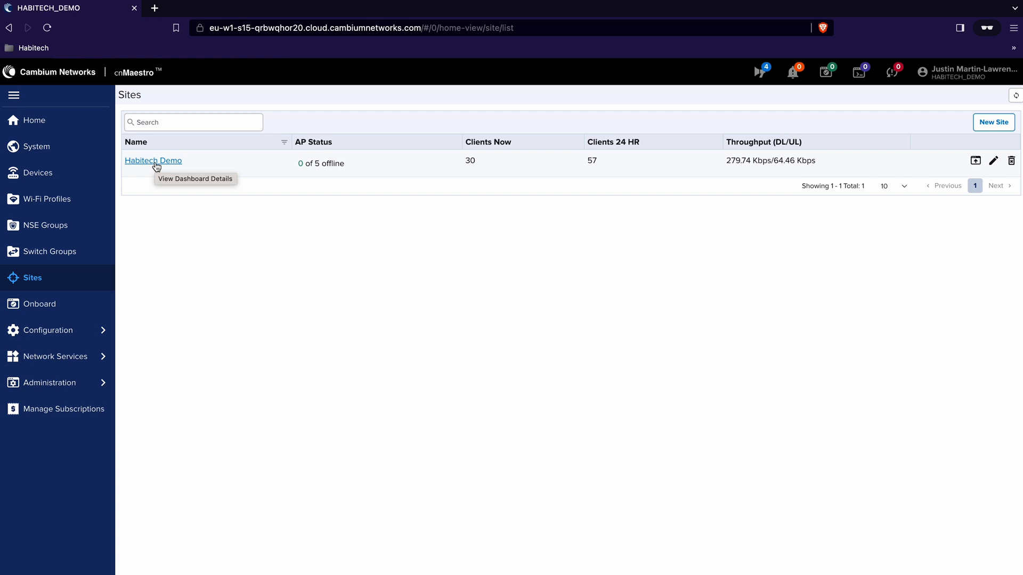
Go to the Habitech Demo site dashboard and its empty Floor Plan section
click(153, 161)
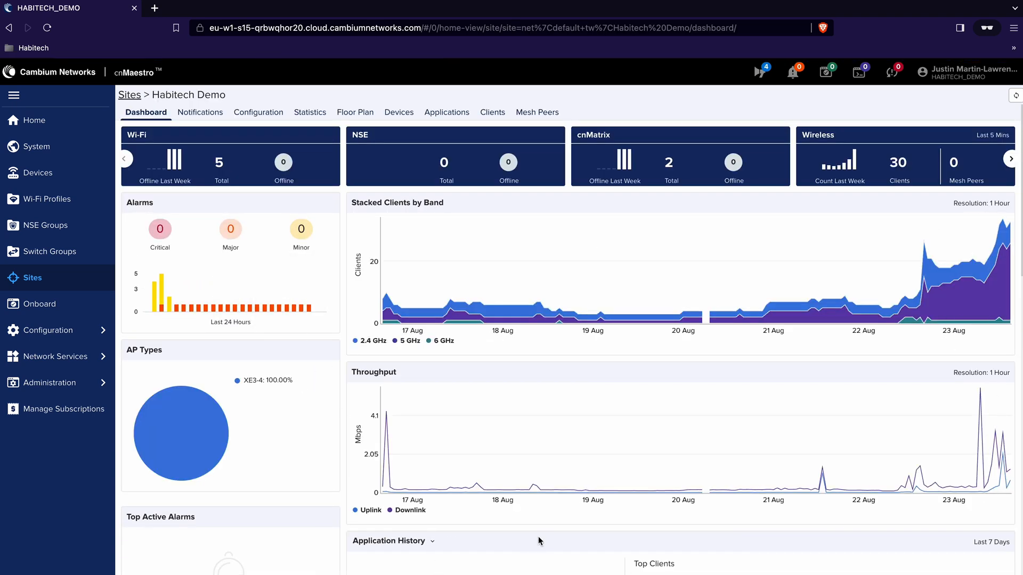
mouse_move(202, 134)
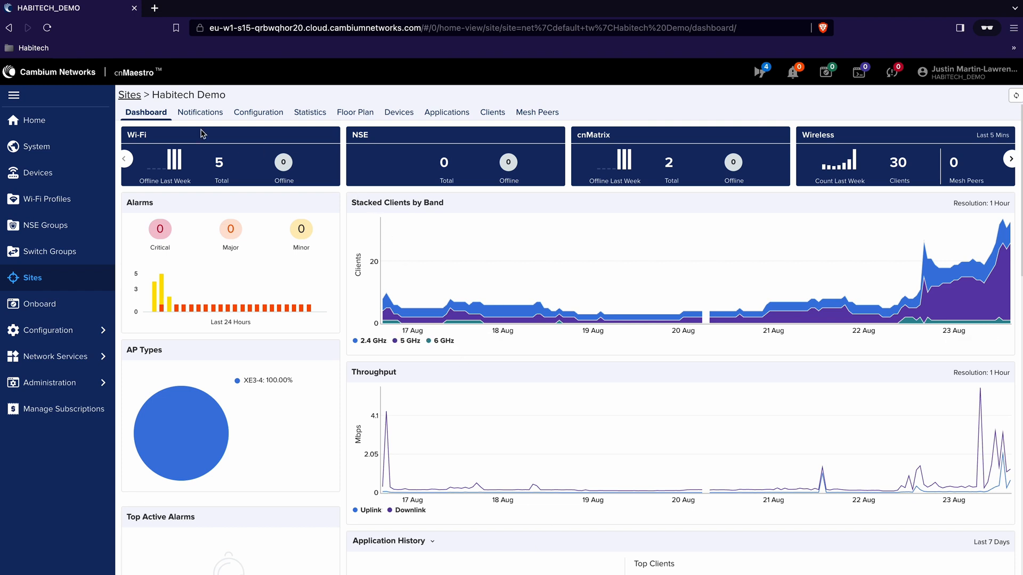
mouse_move(355, 116)
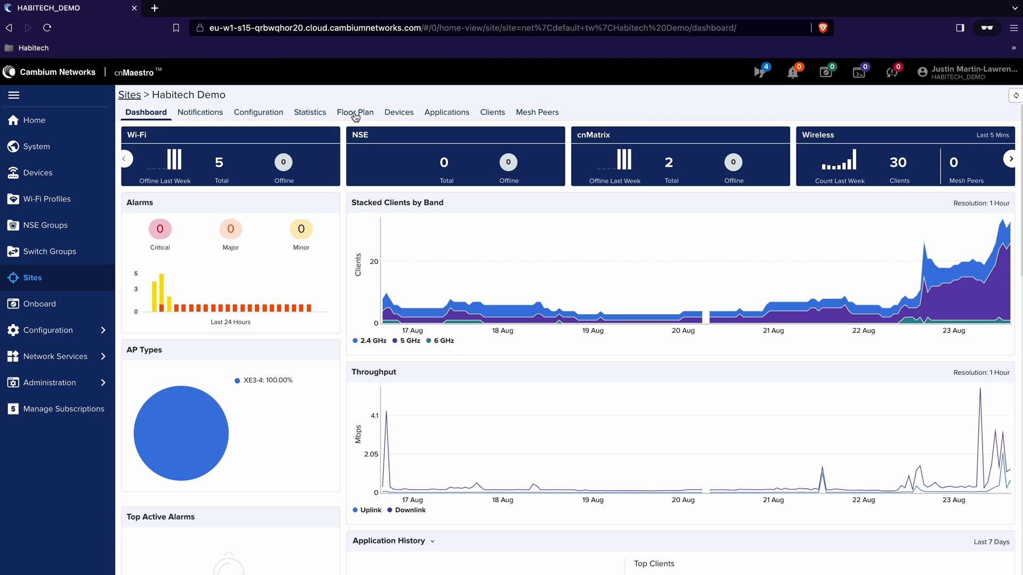
click(354, 112)
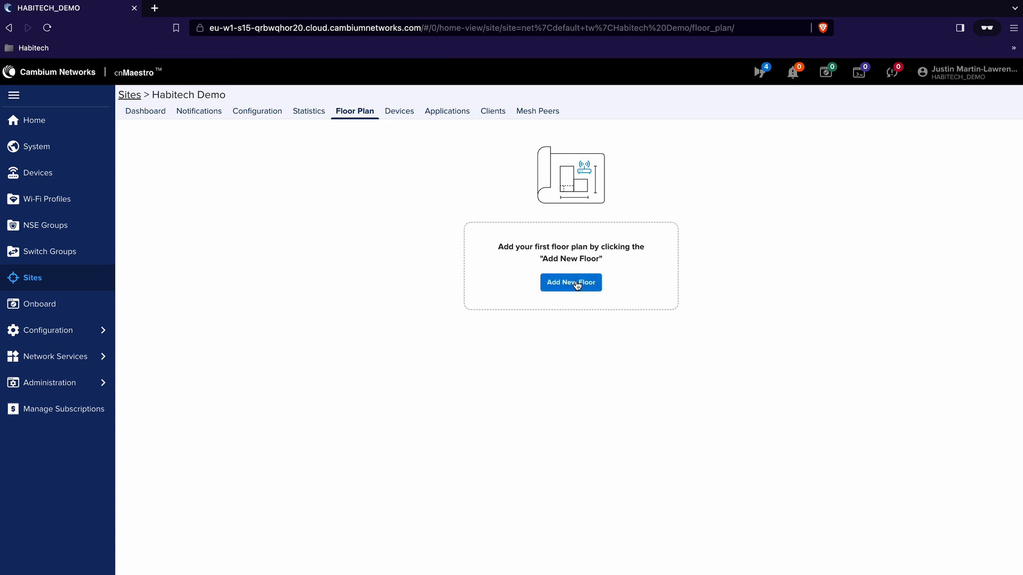
Add a first floor named Demo Area Network with AP height 1.8
click(570, 282)
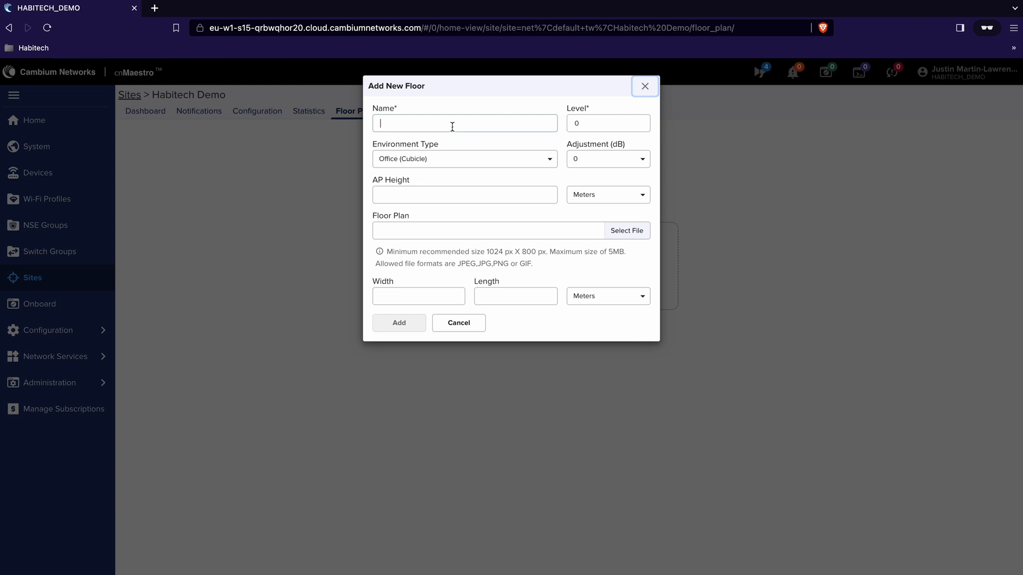
text(Demo Area)
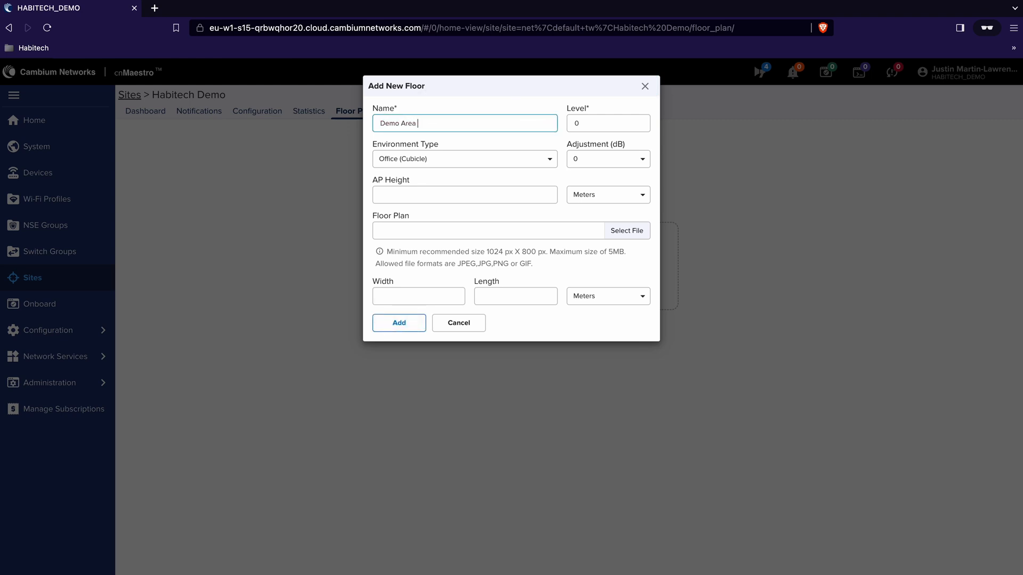
text(Network)
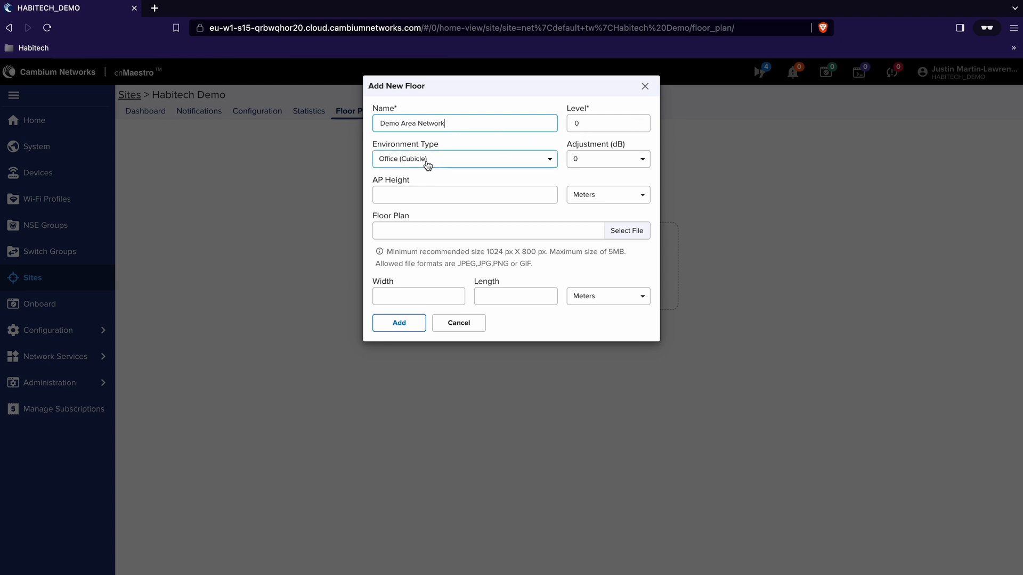
click(464, 195)
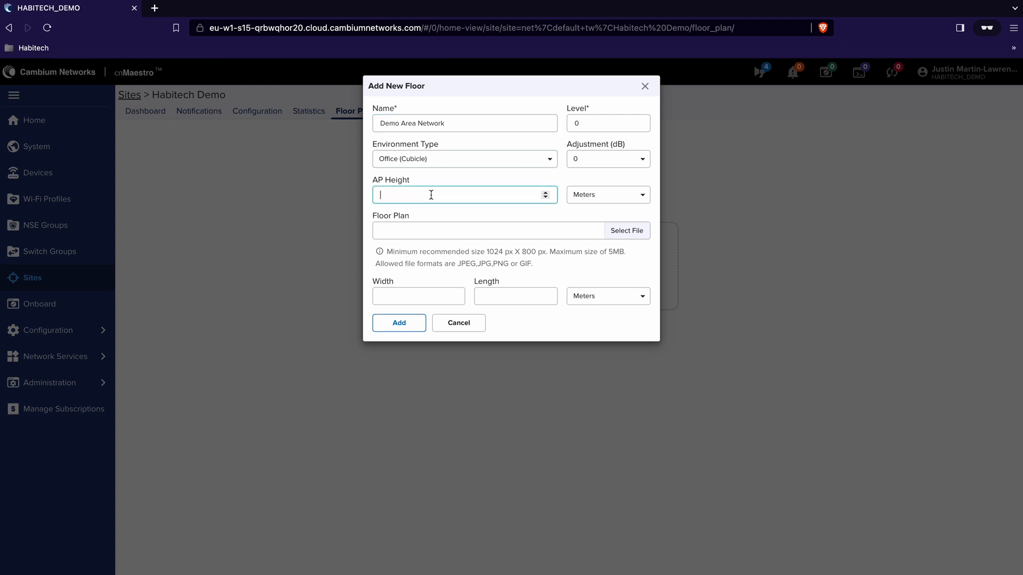
text(1.8)
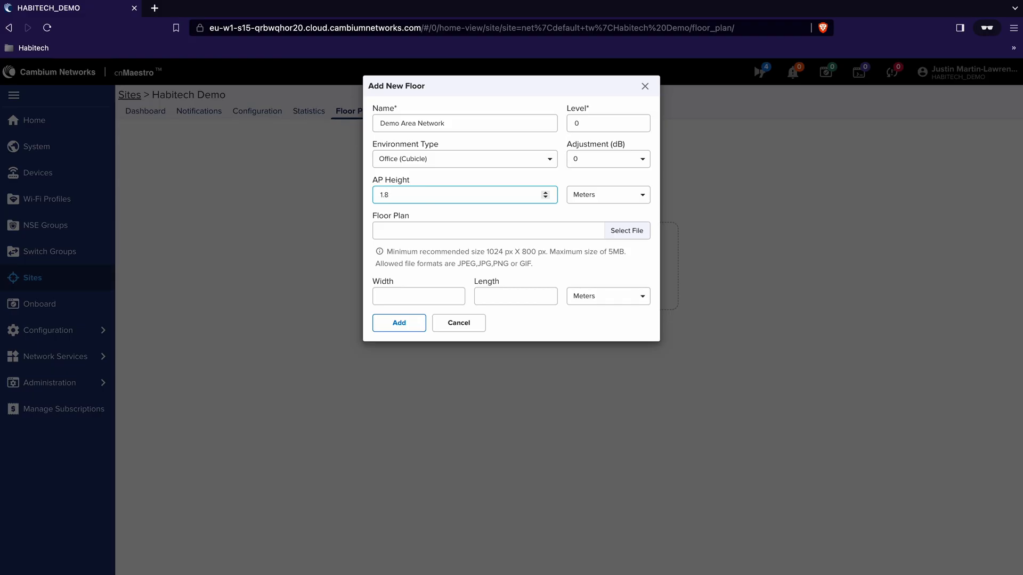
mouse_move(427, 236)
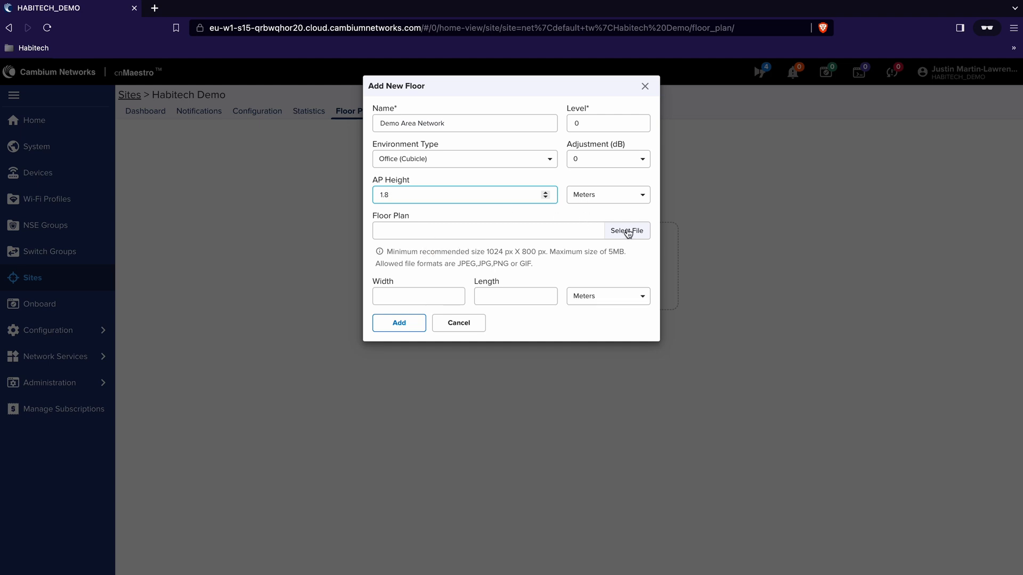
Attach Habitech Demo floor plan.png as the floor's image
click(626, 231)
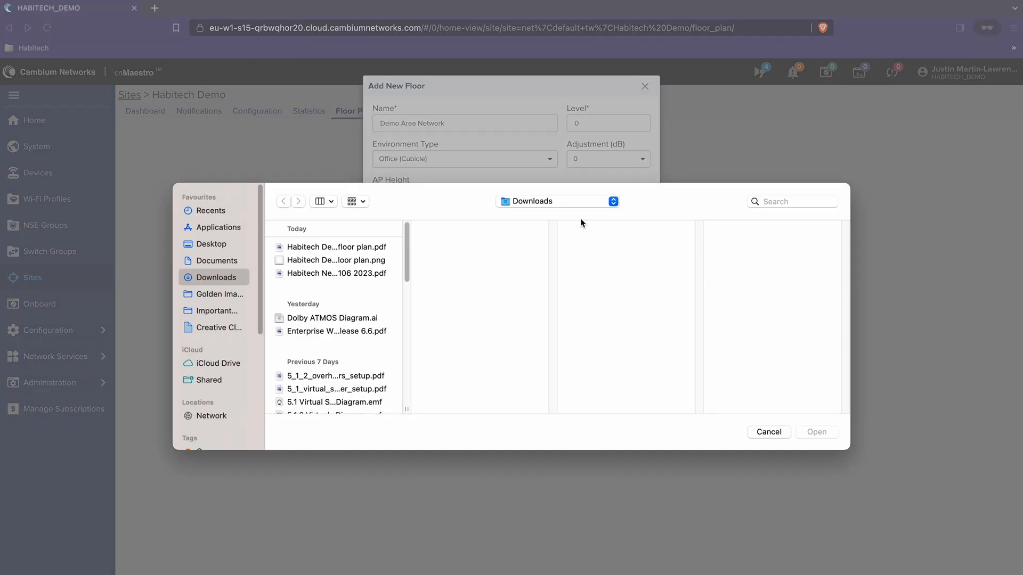
click(337, 260)
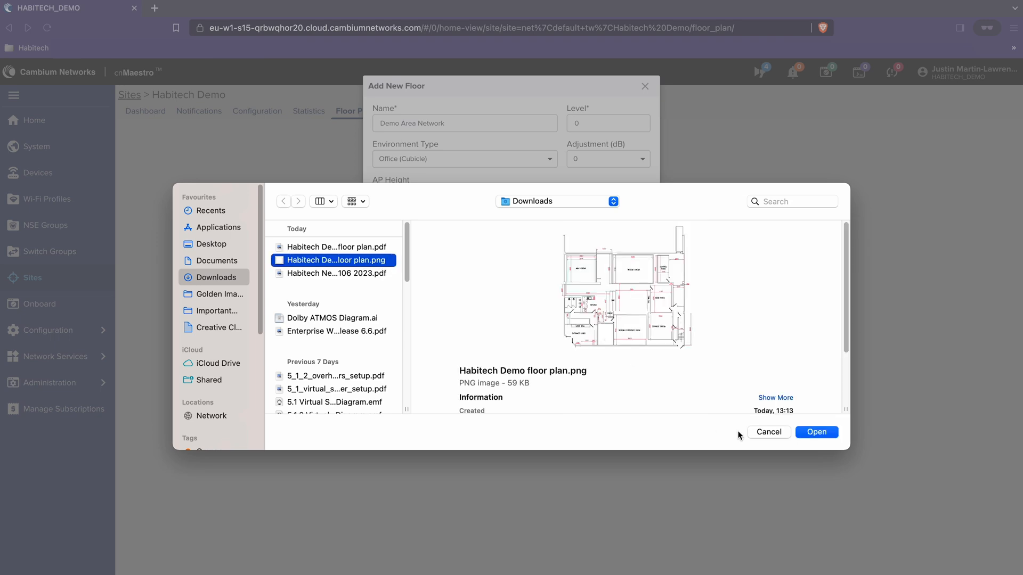
click(817, 432)
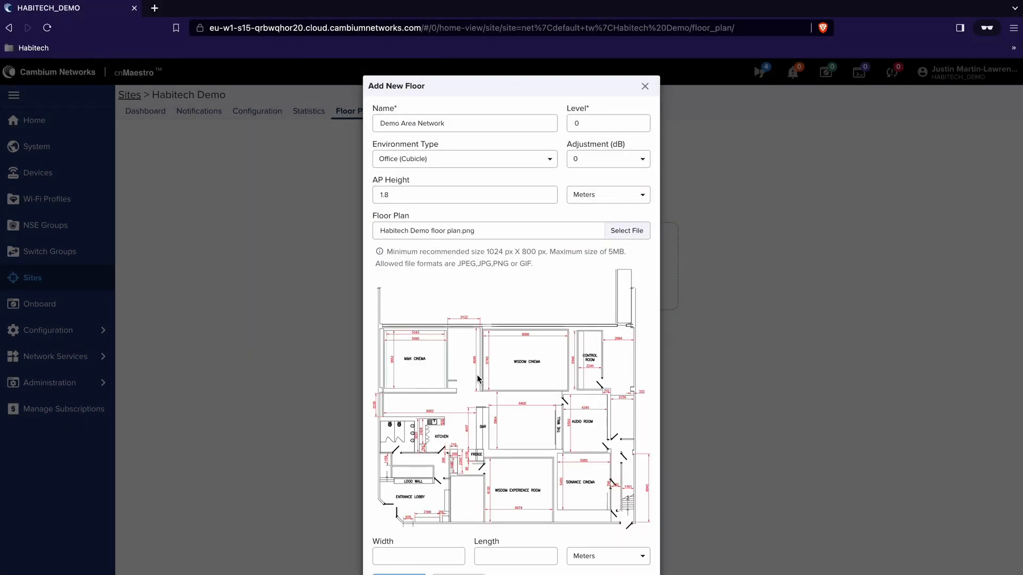
Give the floor a width of 25 metres and finish creating it
click(417, 556)
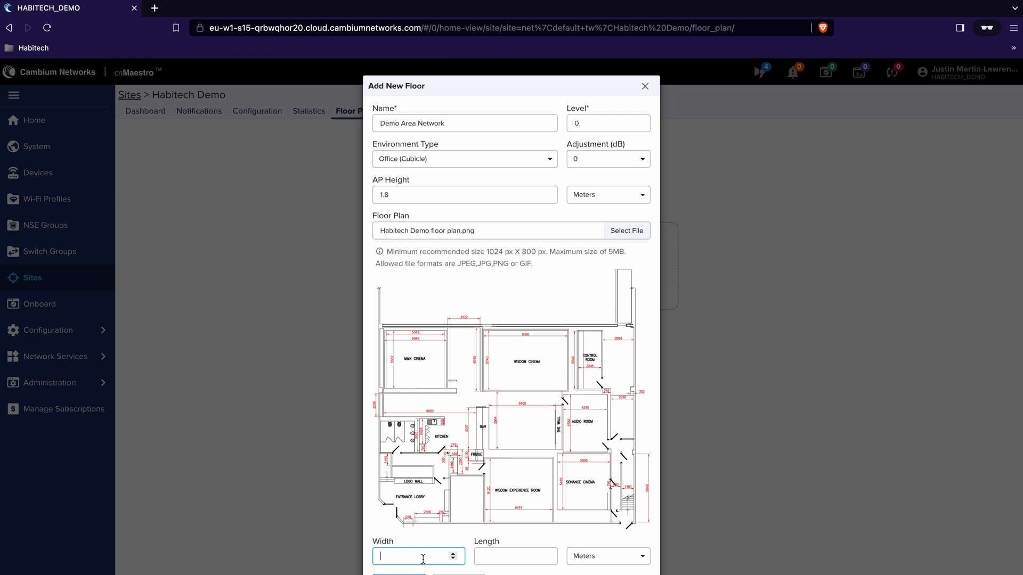
text(25)
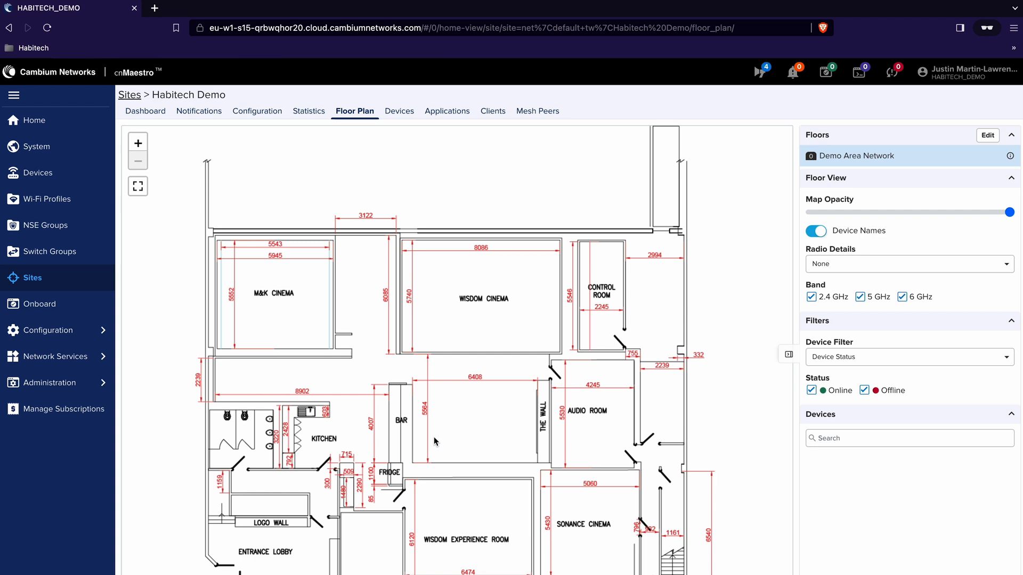
mouse_move(474, 436)
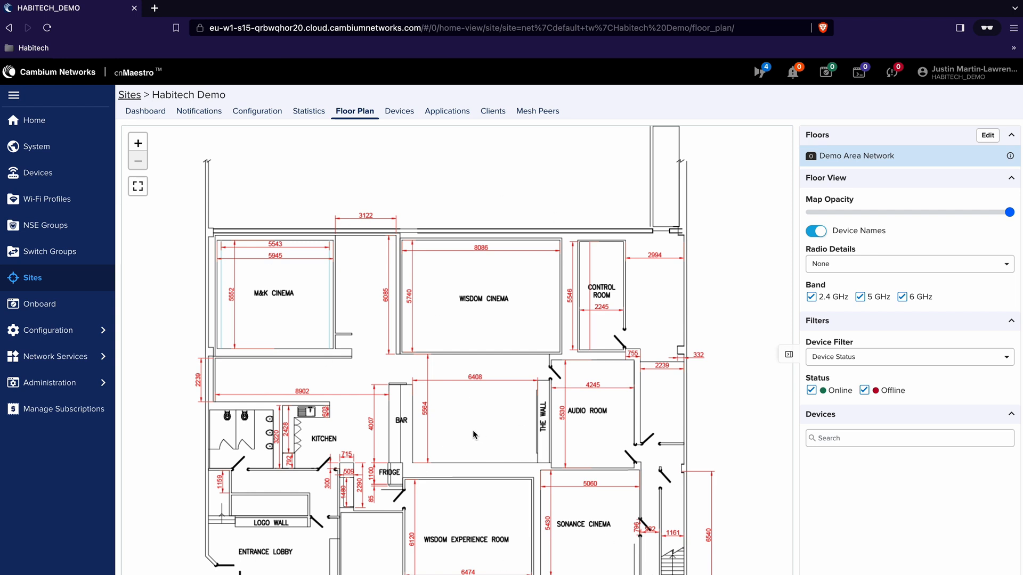
mouse_move(459, 445)
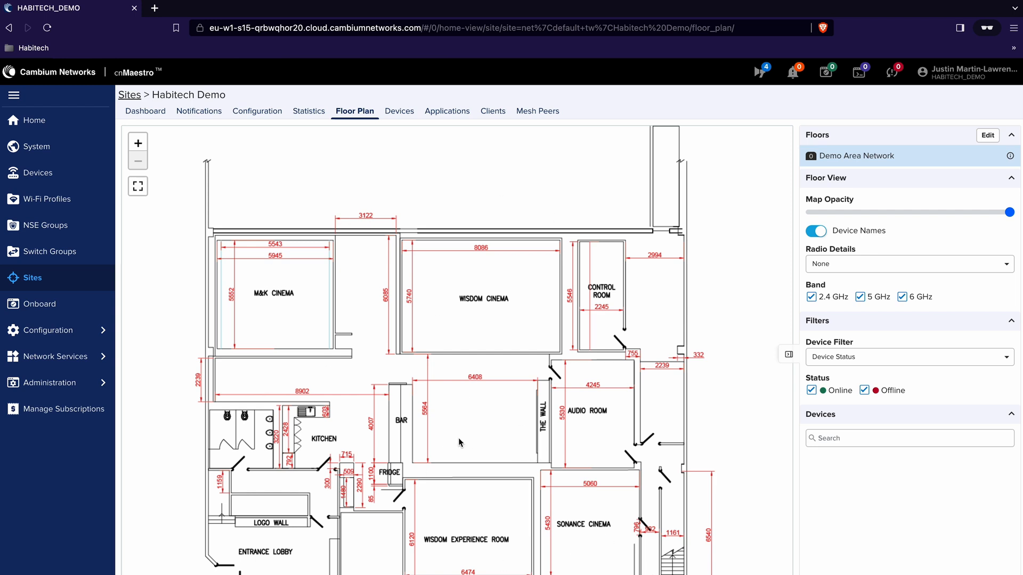
Edit the Demo Area Network floor to start placing devices on its plan
click(989, 135)
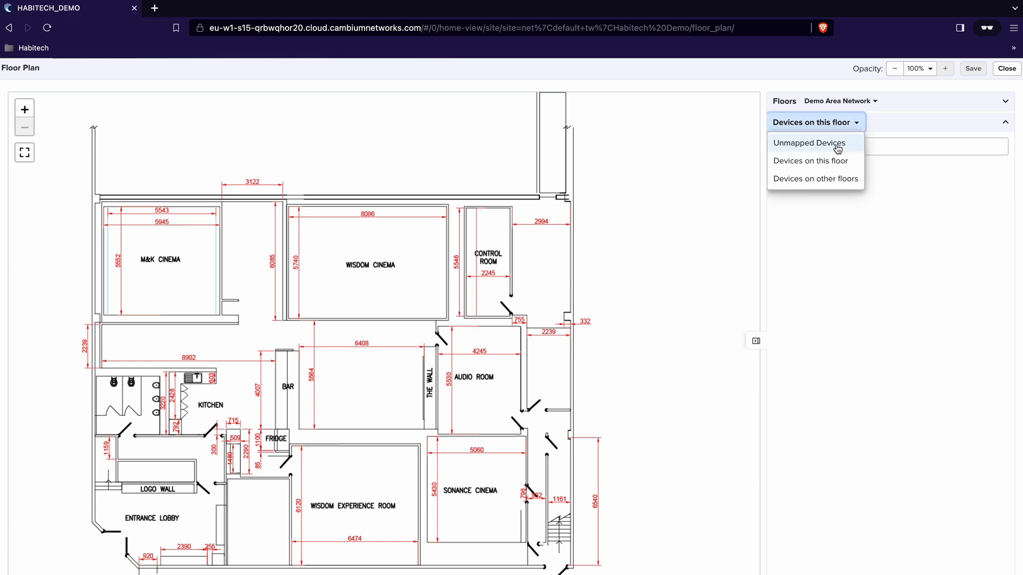
Show the Unmapped Devices list of access points not yet on the floor
click(806, 142)
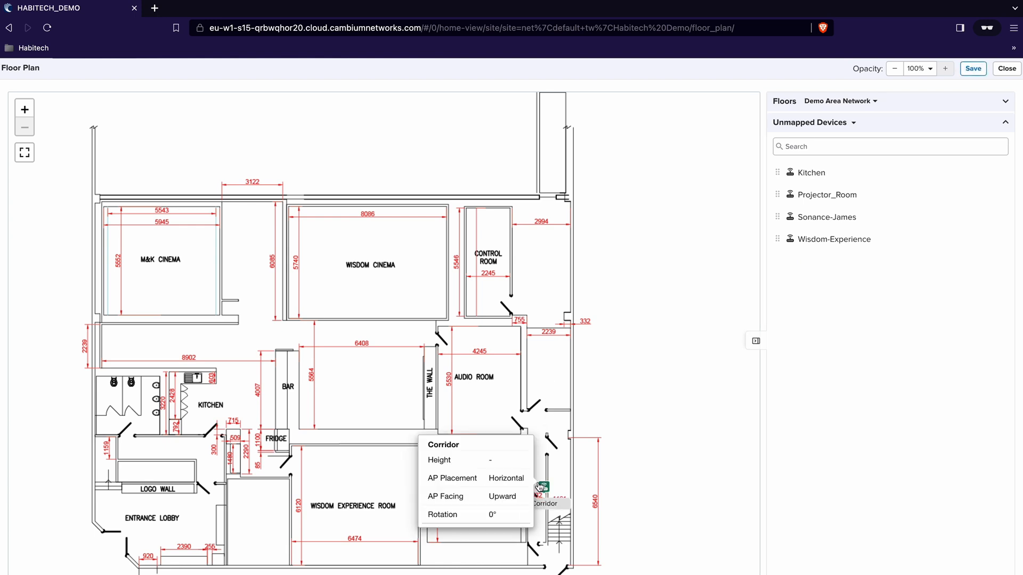
Give the Corridor AP by the stairs a height of 2.4 and face it downward
click(542, 487)
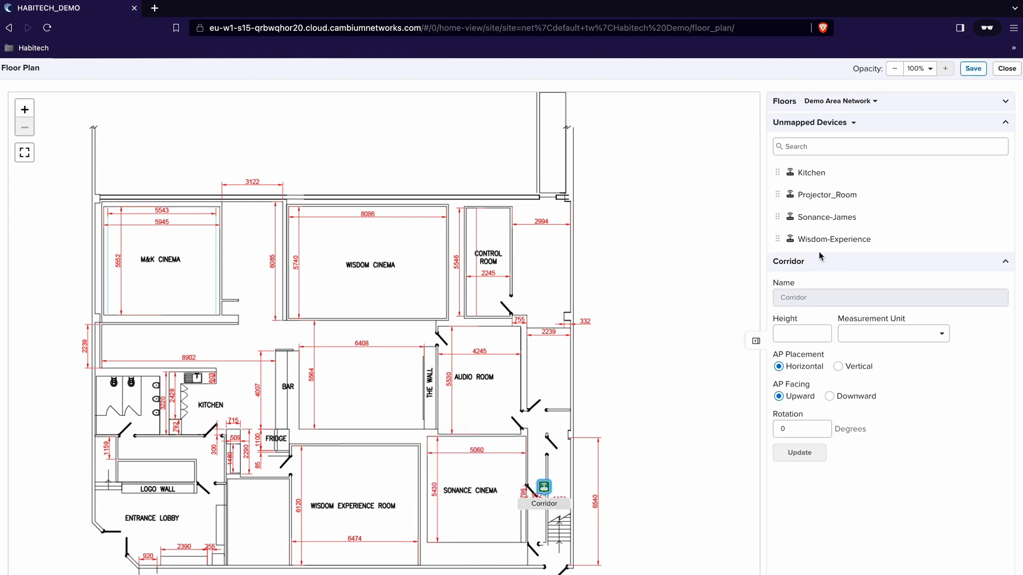
click(801, 334)
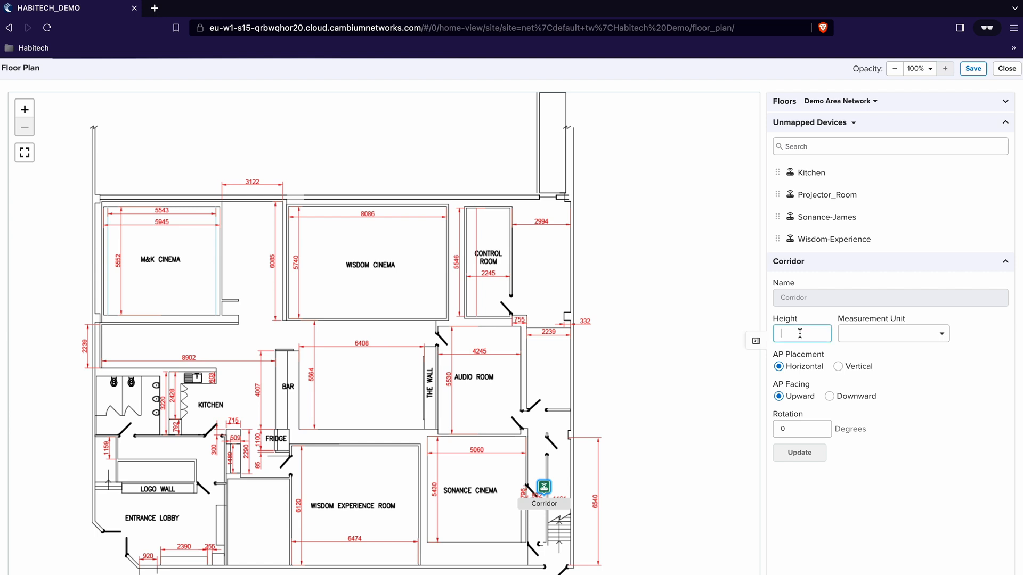
text(2.4)
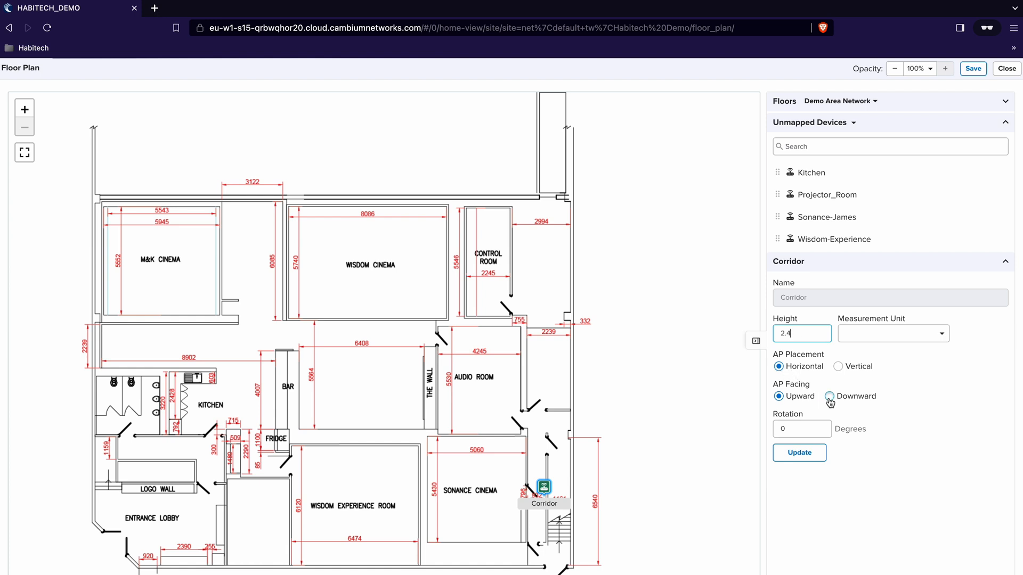
click(829, 396)
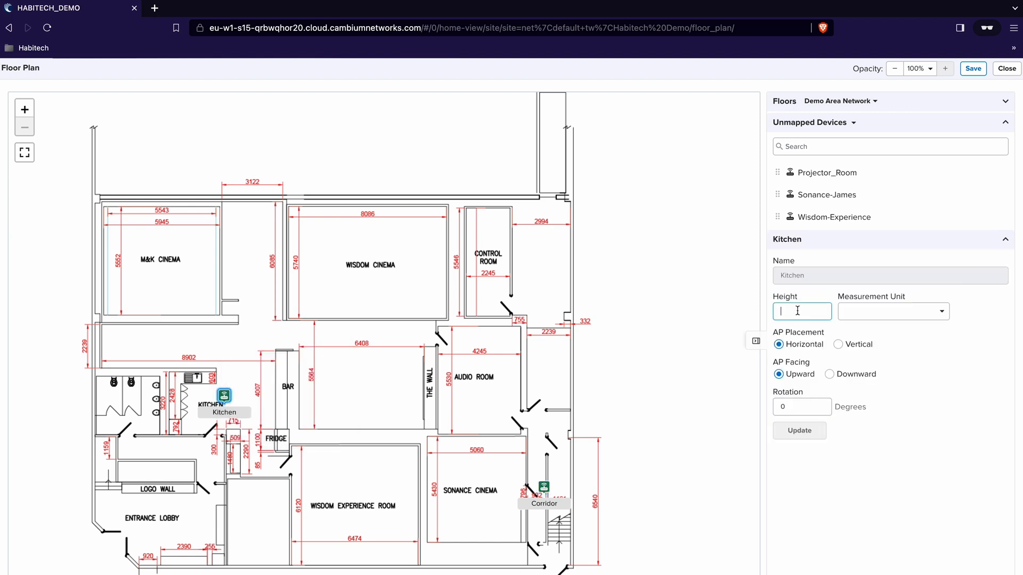
Give the Kitchen AP a height of 2.4 in Meters
text(2)
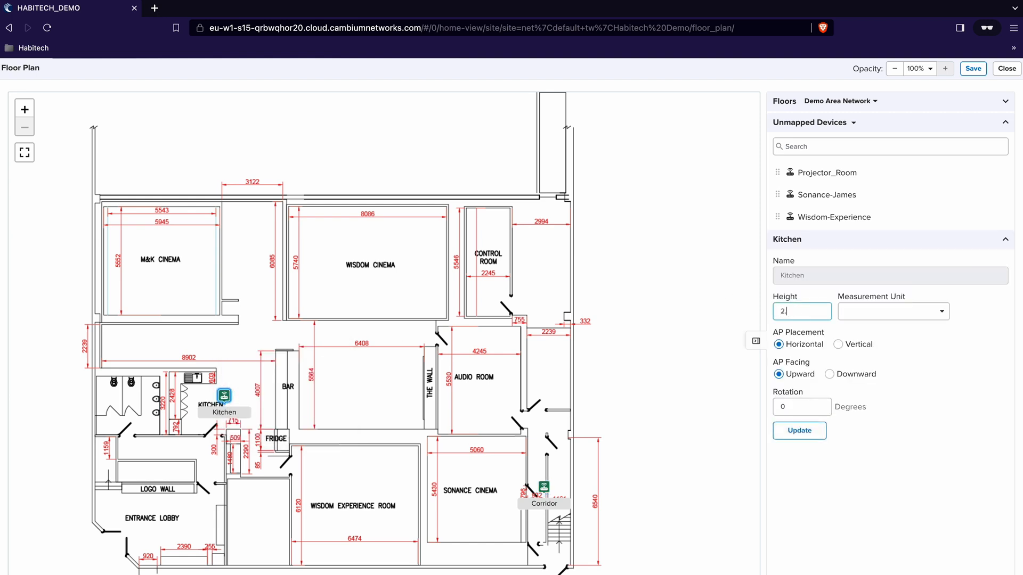
click(911, 311)
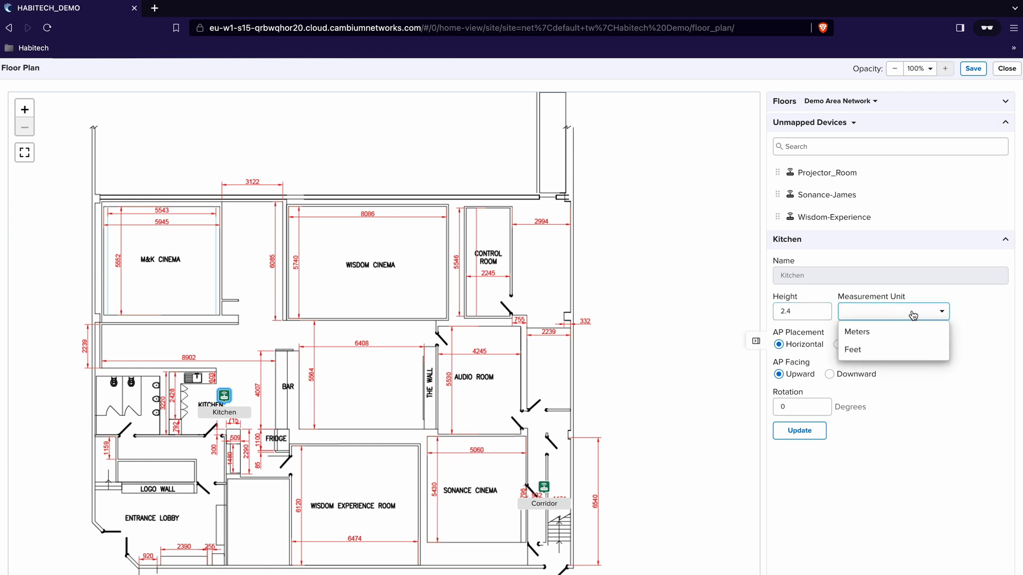
click(856, 332)
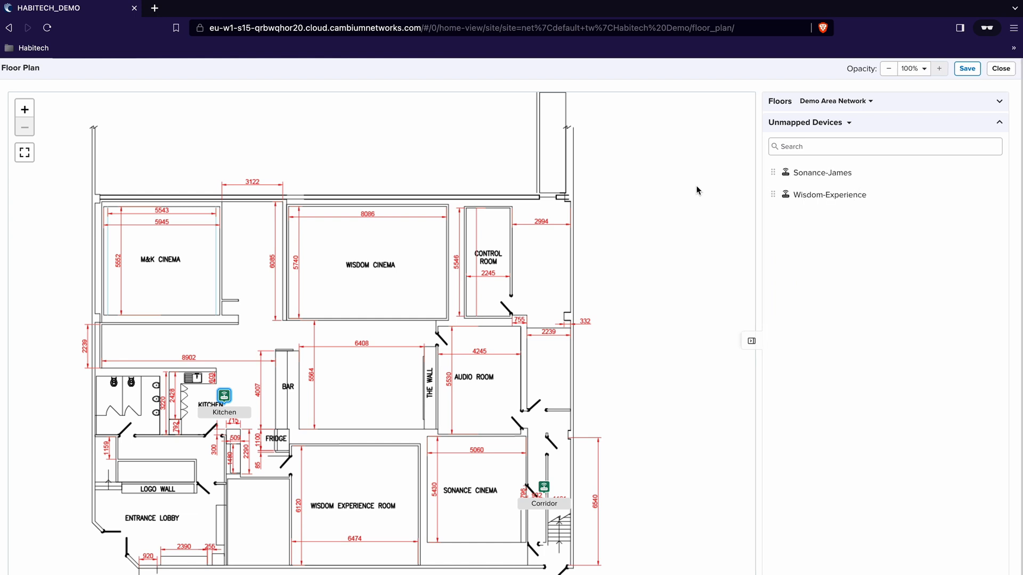
mouse_move(467, 297)
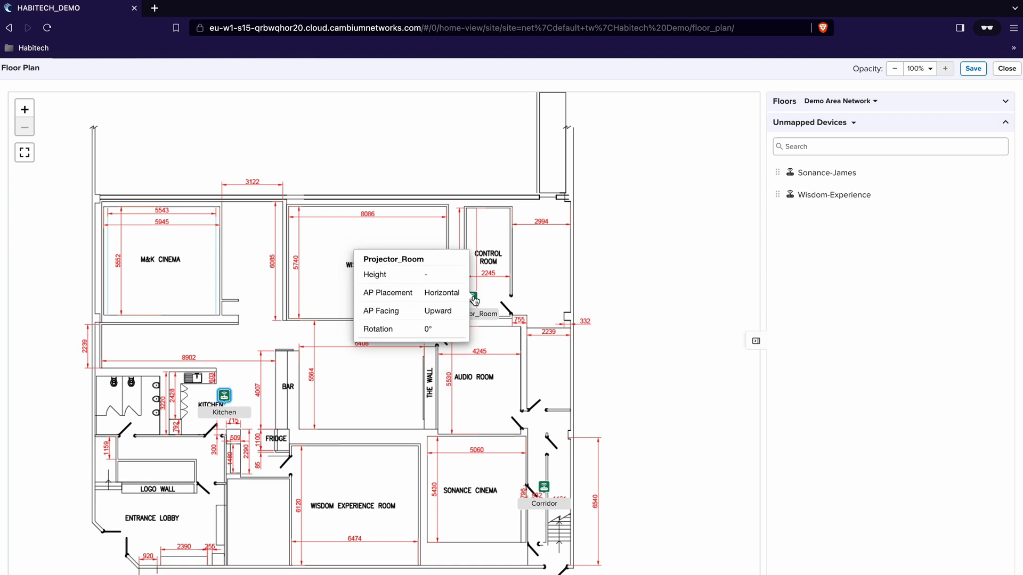
Set Projector_Room beside the Control Room to 1.8 meters height and update it
click(470, 298)
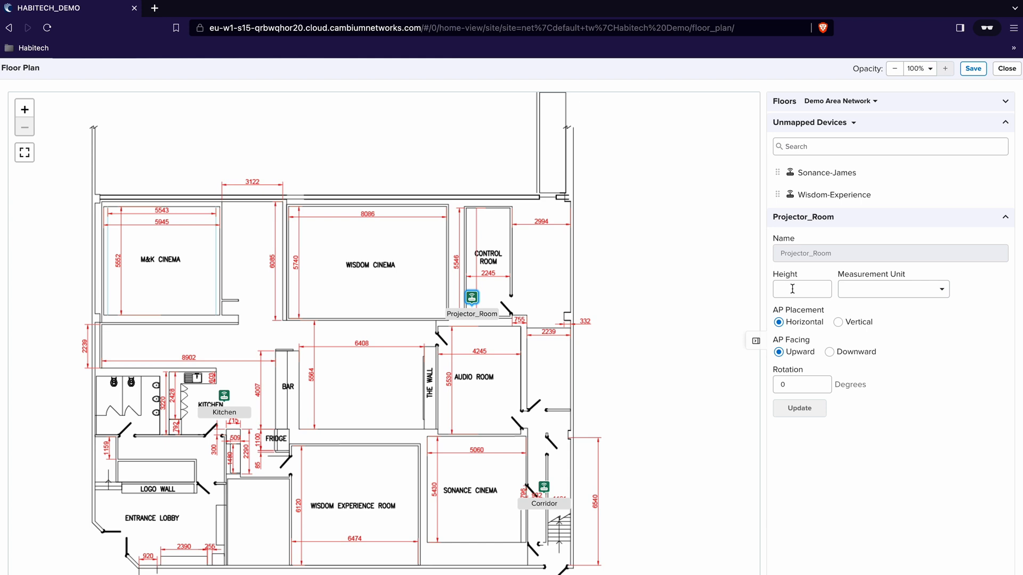
text(1)
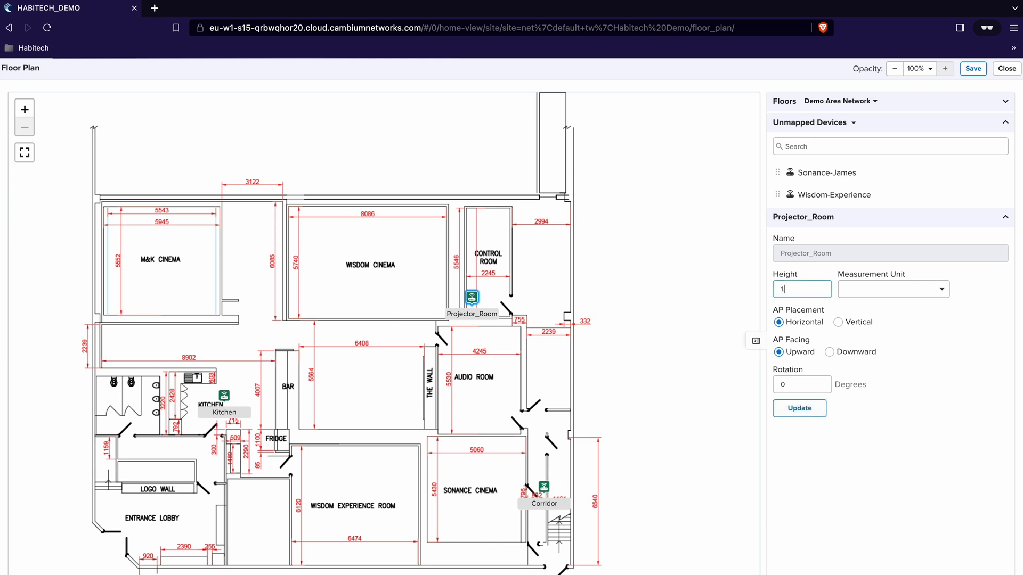
text(.8m)
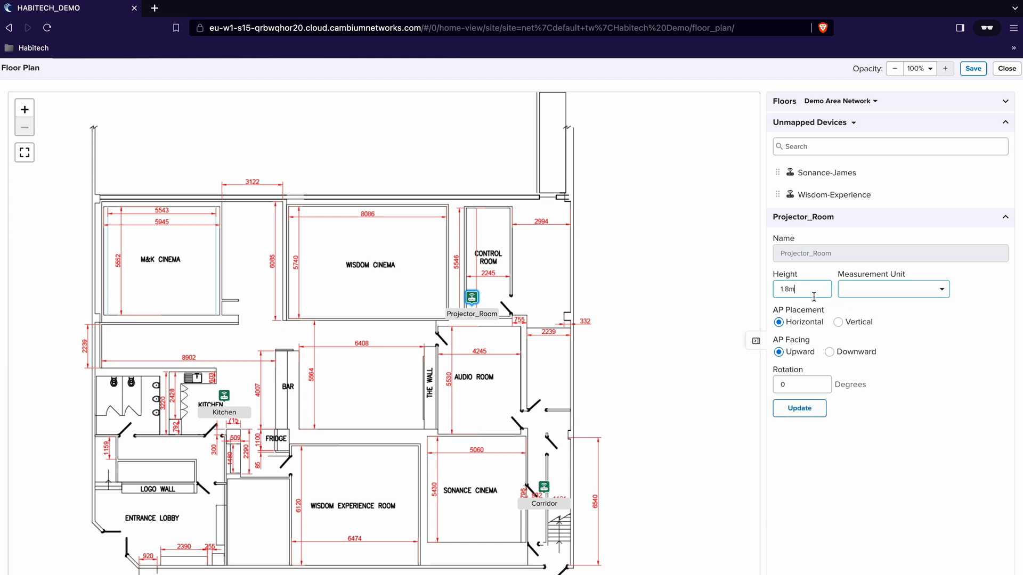
click(893, 289)
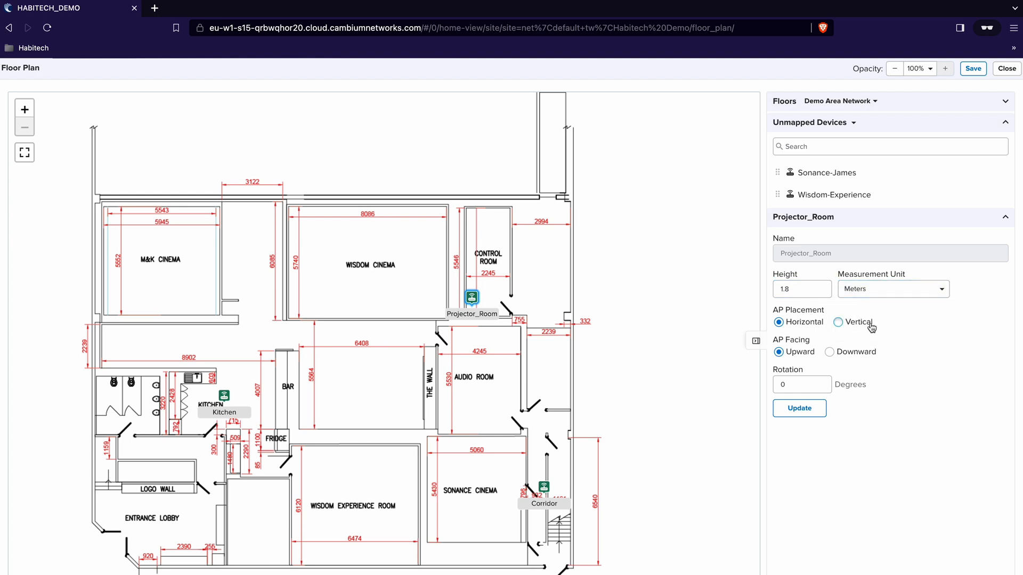
click(838, 322)
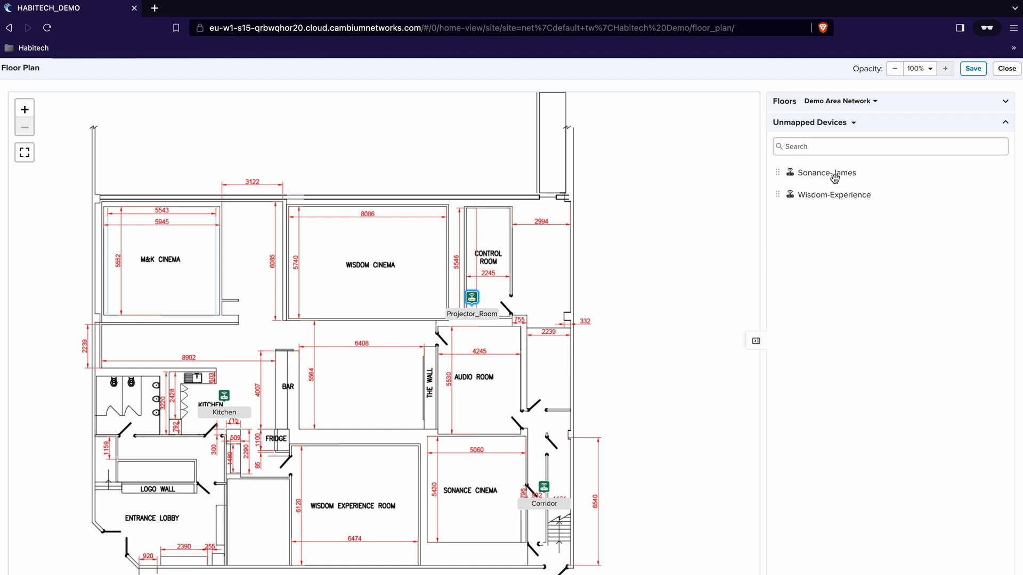
mouse_move(834, 175)
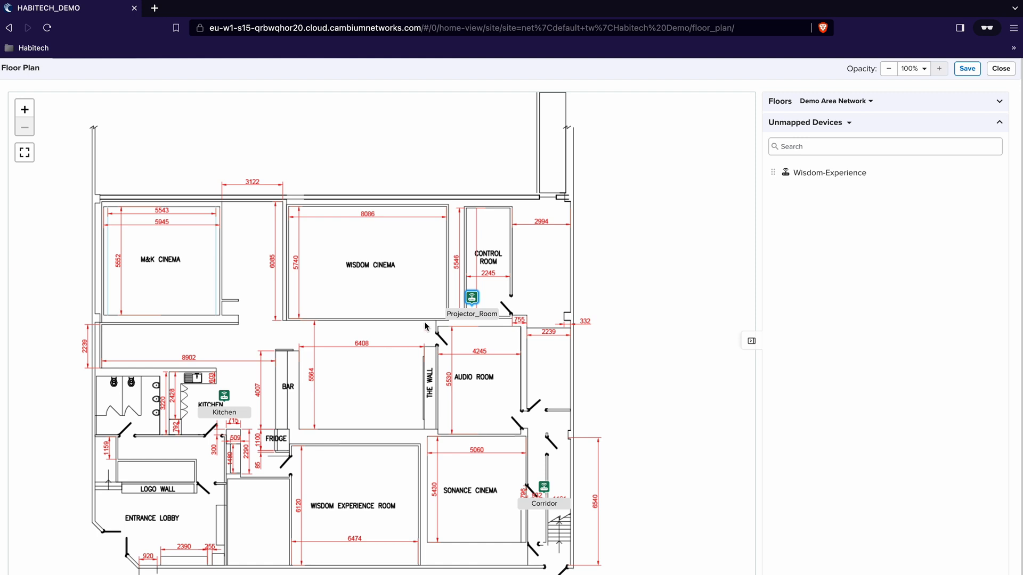
Set Sonance-James above The Wall to a height of 1.8 in Meters
click(429, 327)
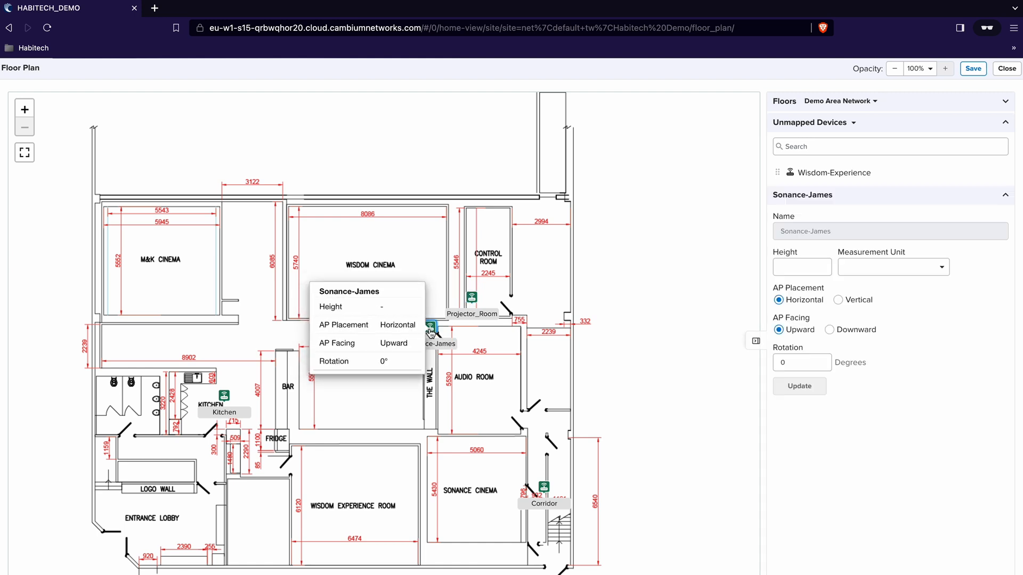
click(802, 267)
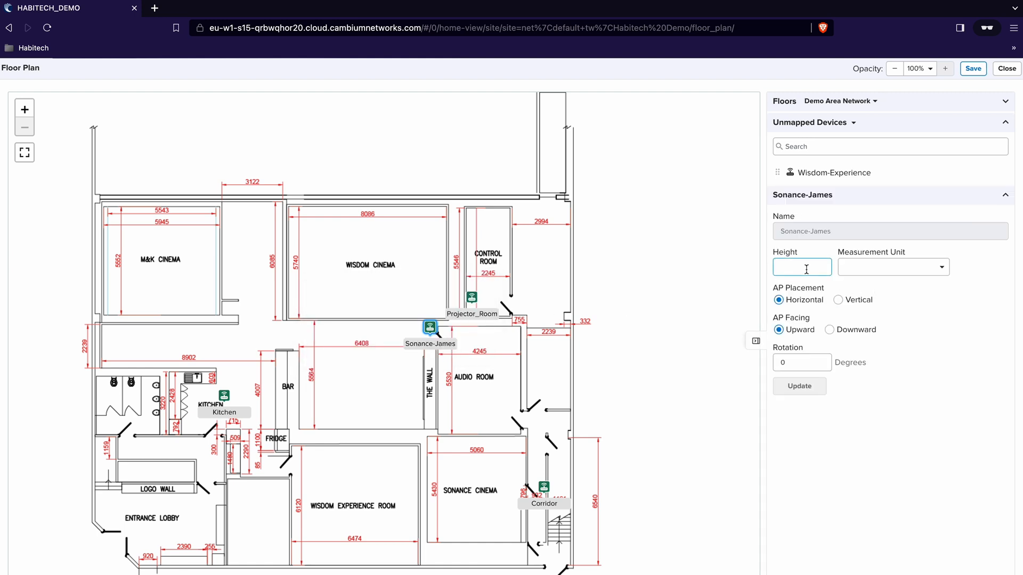
click(892, 267)
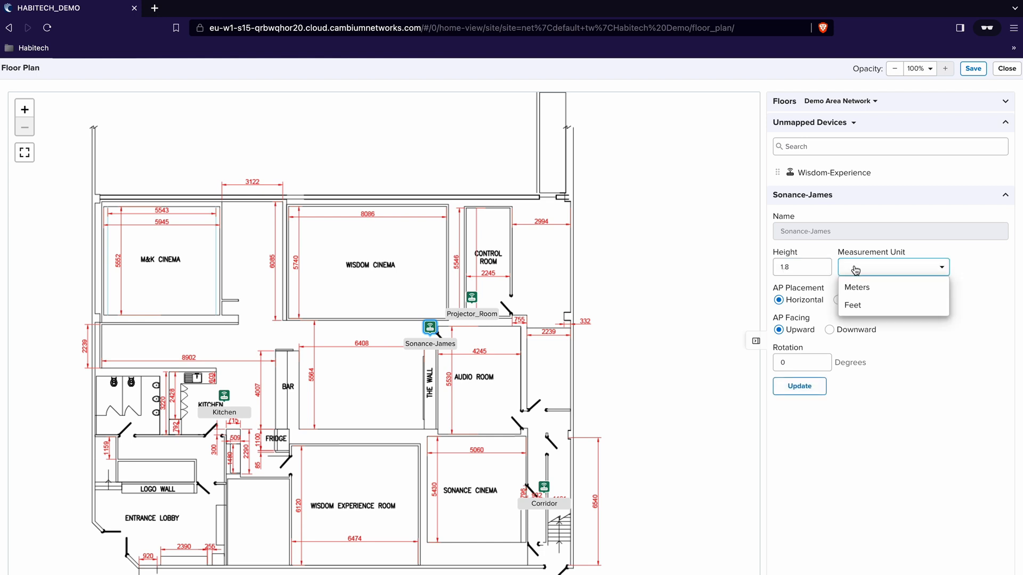
click(857, 287)
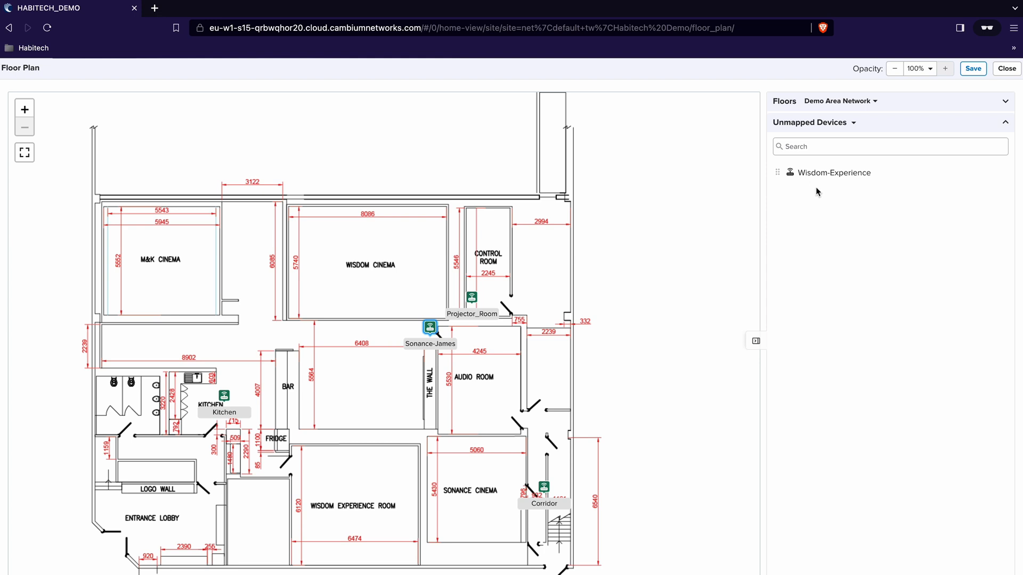
mouse_move(814, 177)
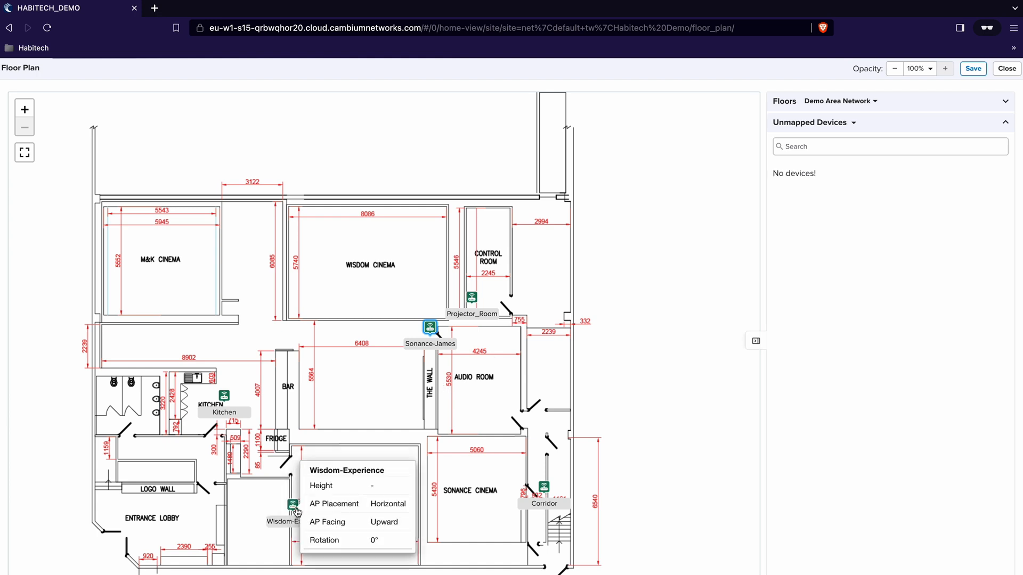
Set the Wisdom-Experience AP height to 1.8 meters and apply the update
click(292, 506)
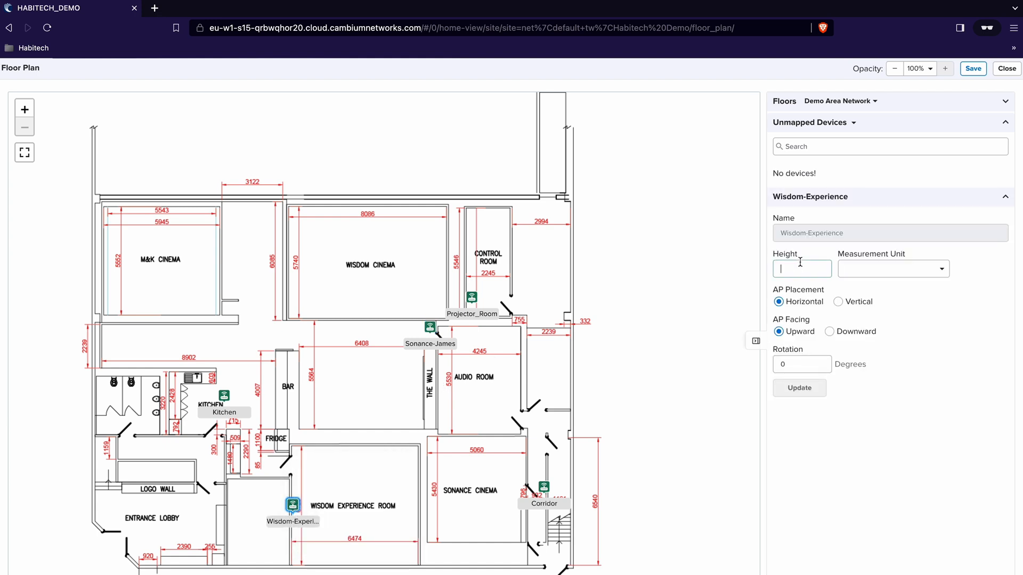
text(1.8)
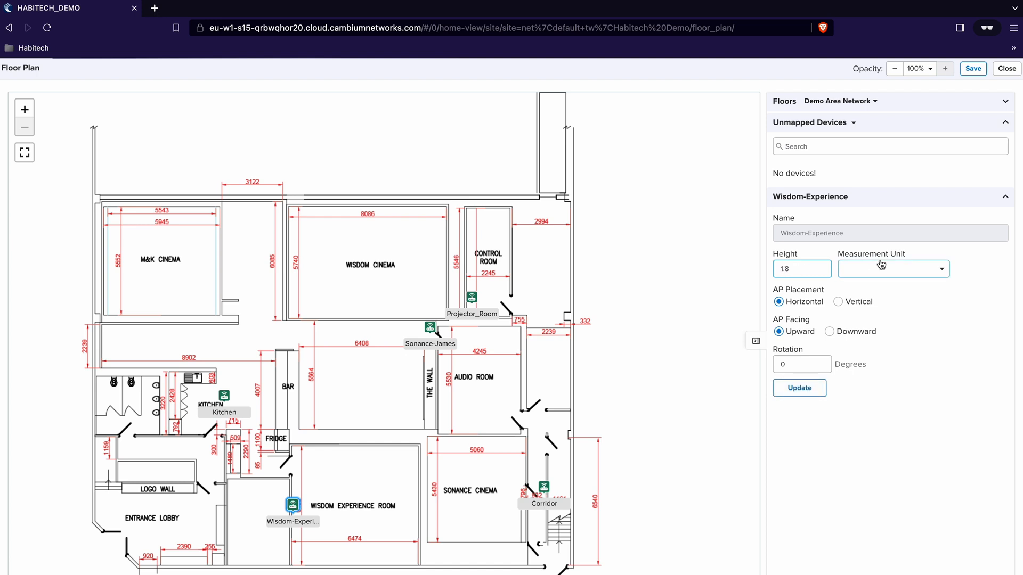
click(893, 268)
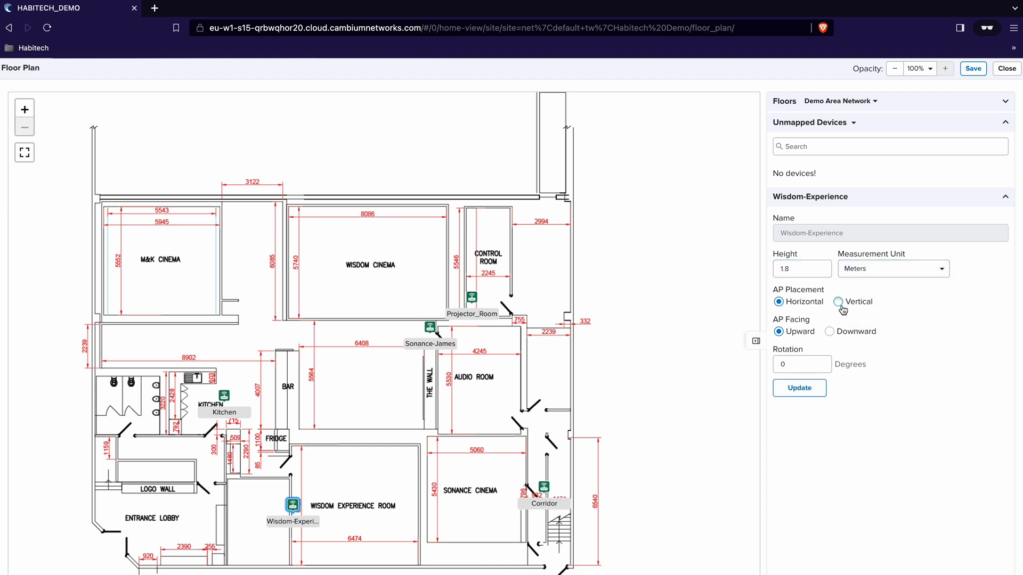
click(838, 302)
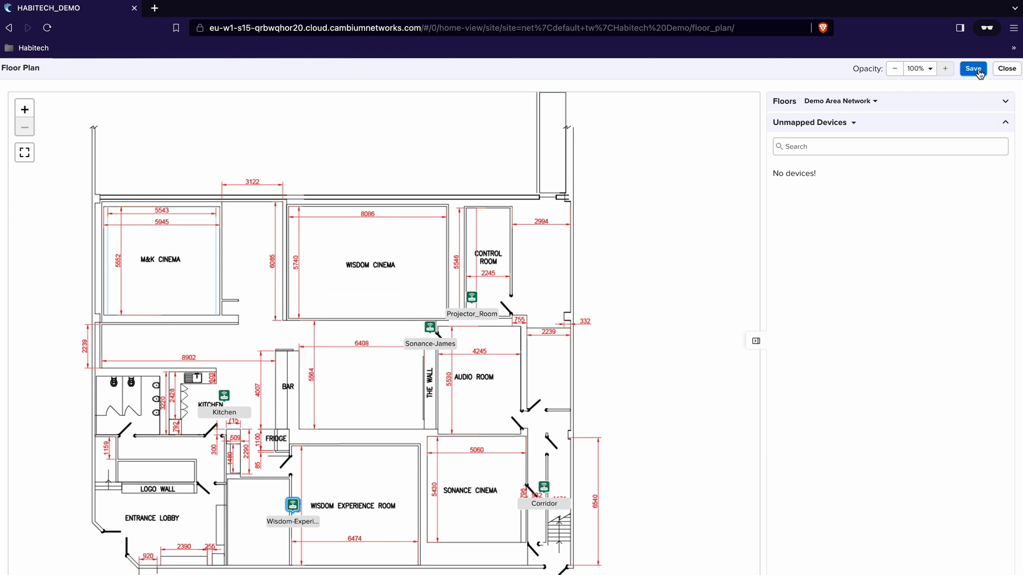
Save the Demo Area Network floor plan layout with all five APs placed
click(972, 68)
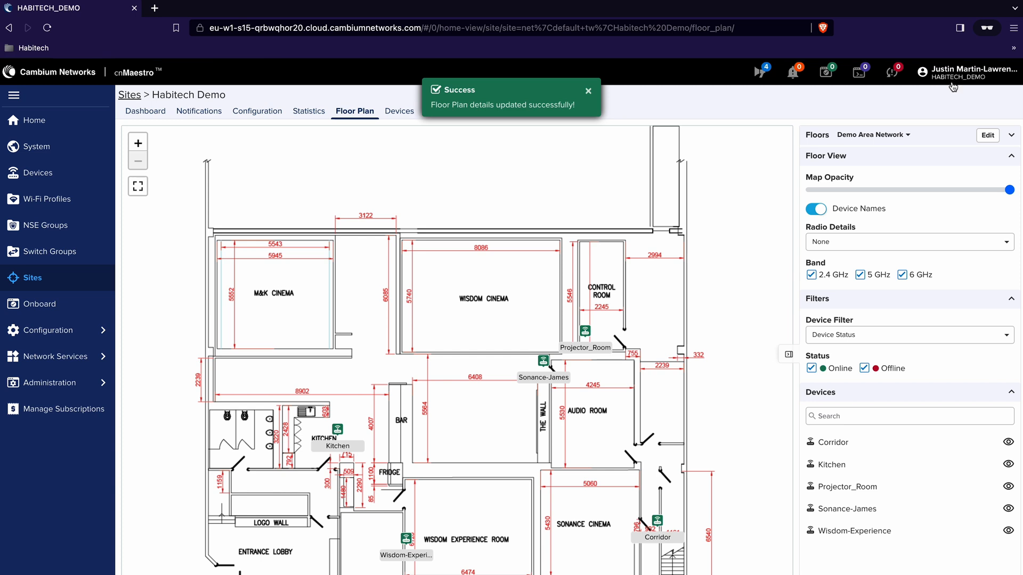
mouse_move(447, 325)
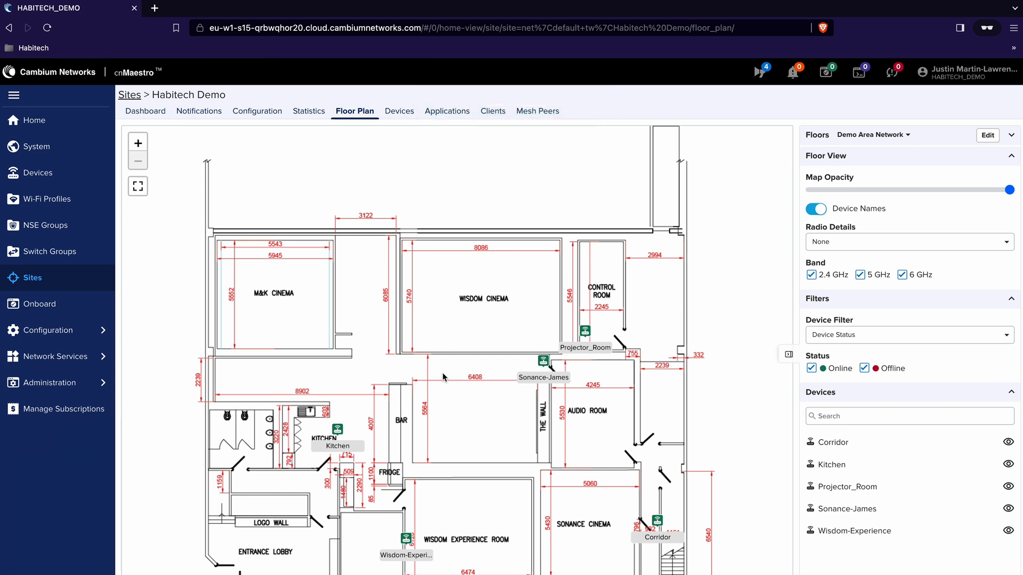
mouse_move(365, 396)
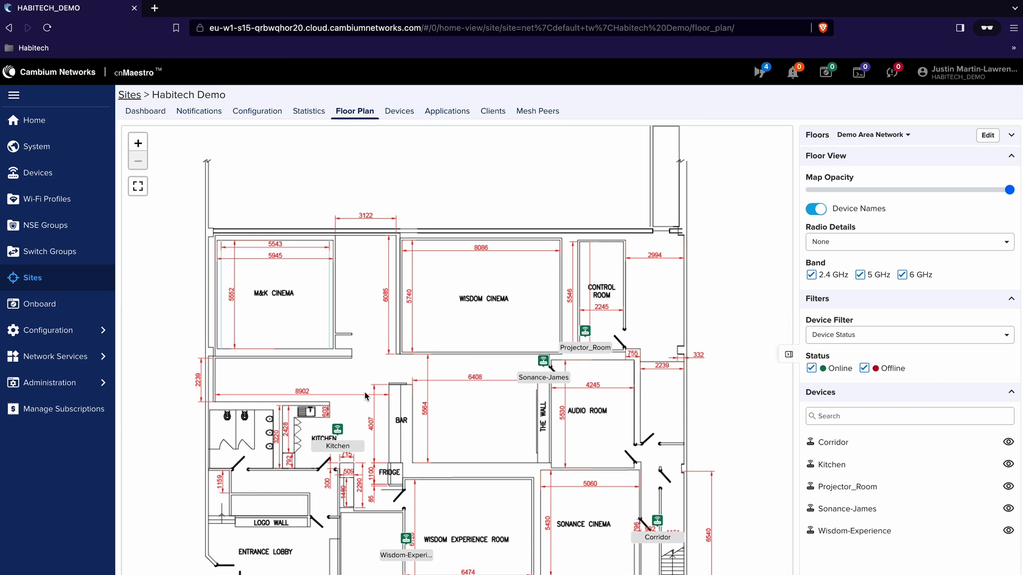
mouse_move(637, 385)
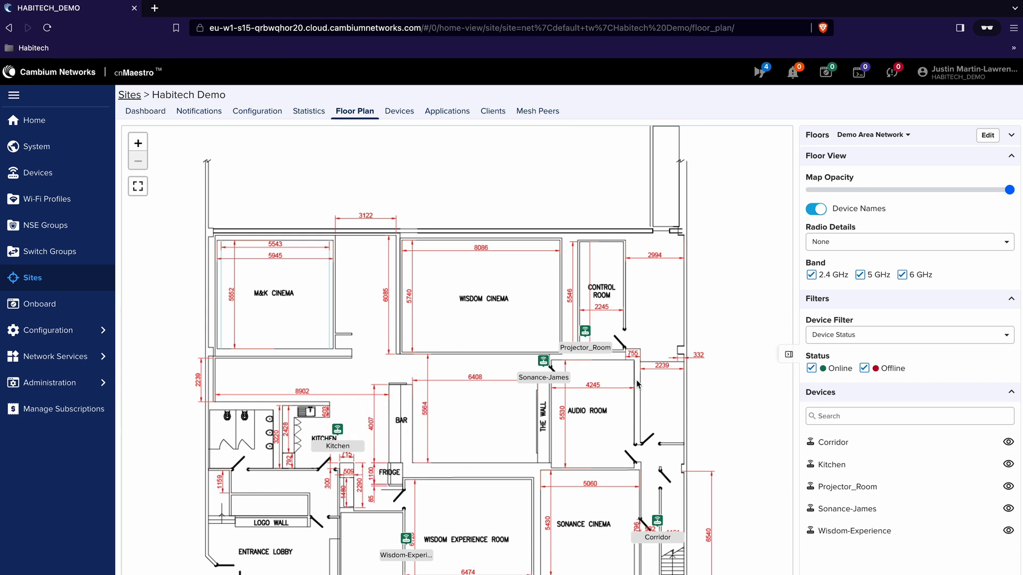
mouse_move(796, 271)
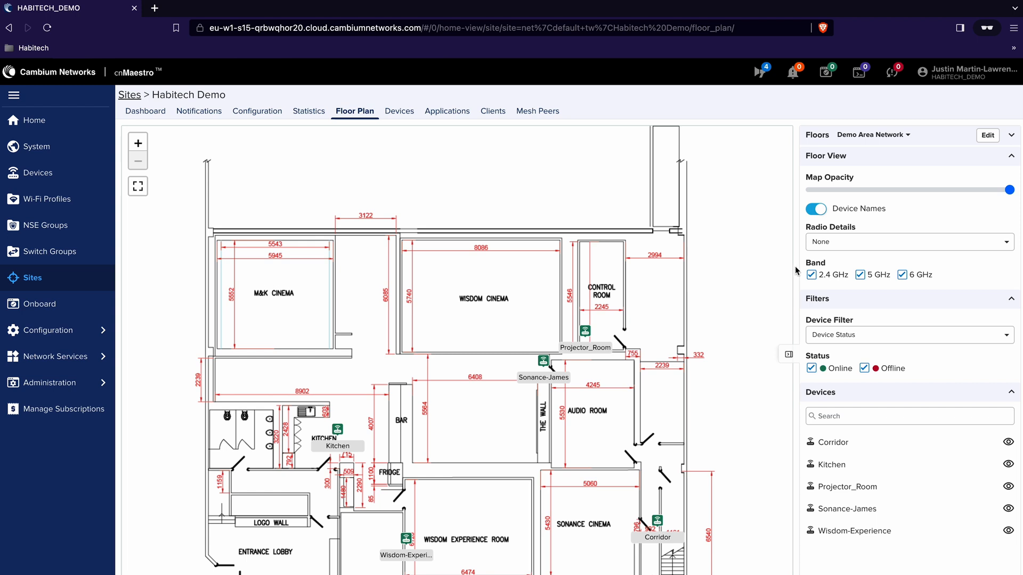
mouse_move(414, 499)
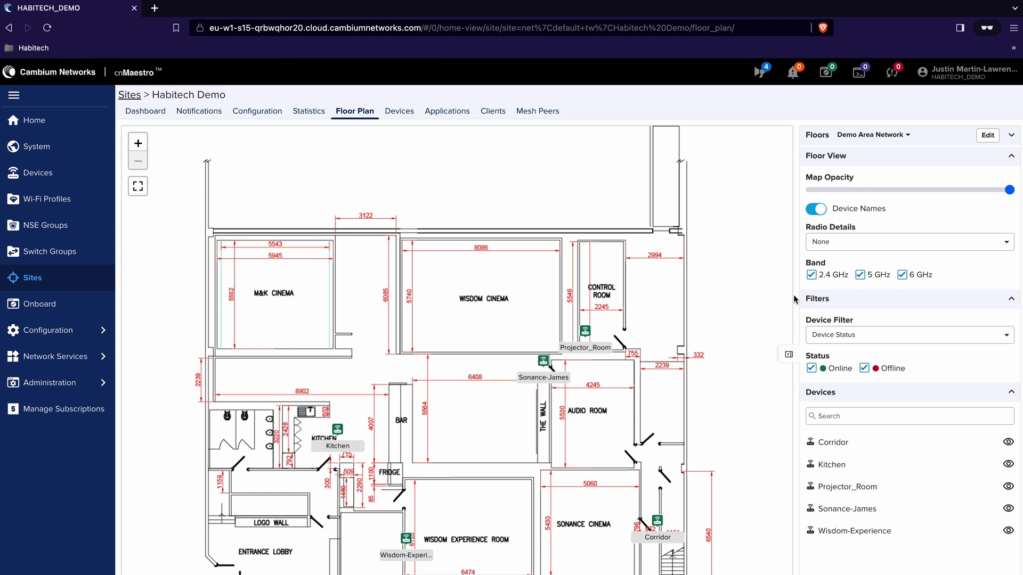
Show Radio Details labels as Client Count, then Channel, then Power on the APs
click(882, 242)
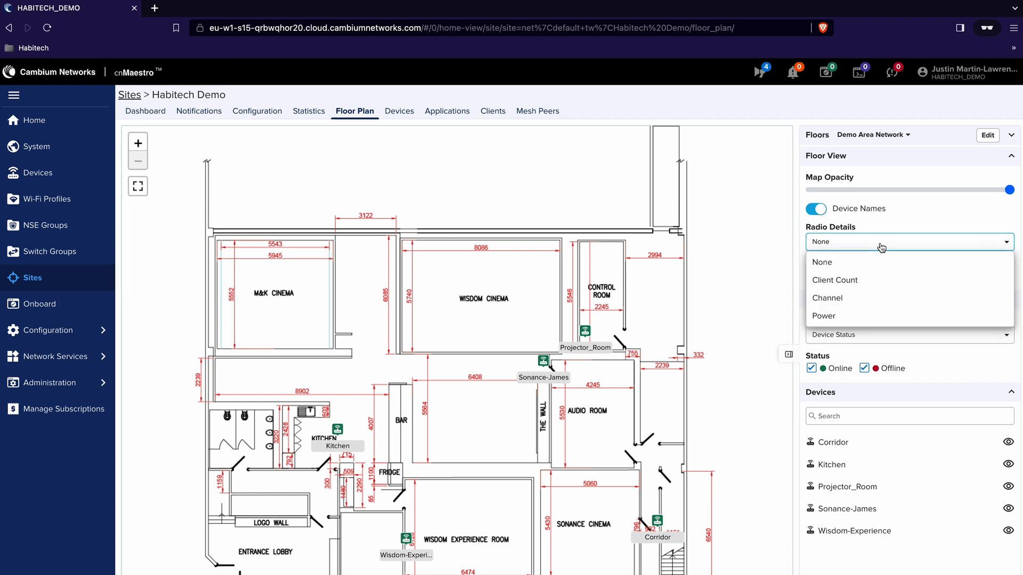
click(835, 280)
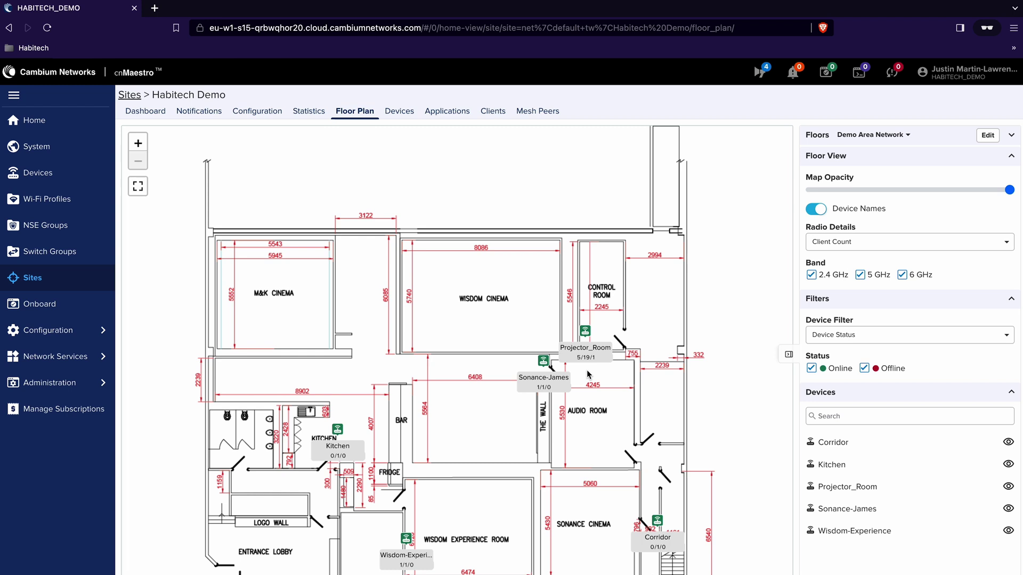
click(909, 241)
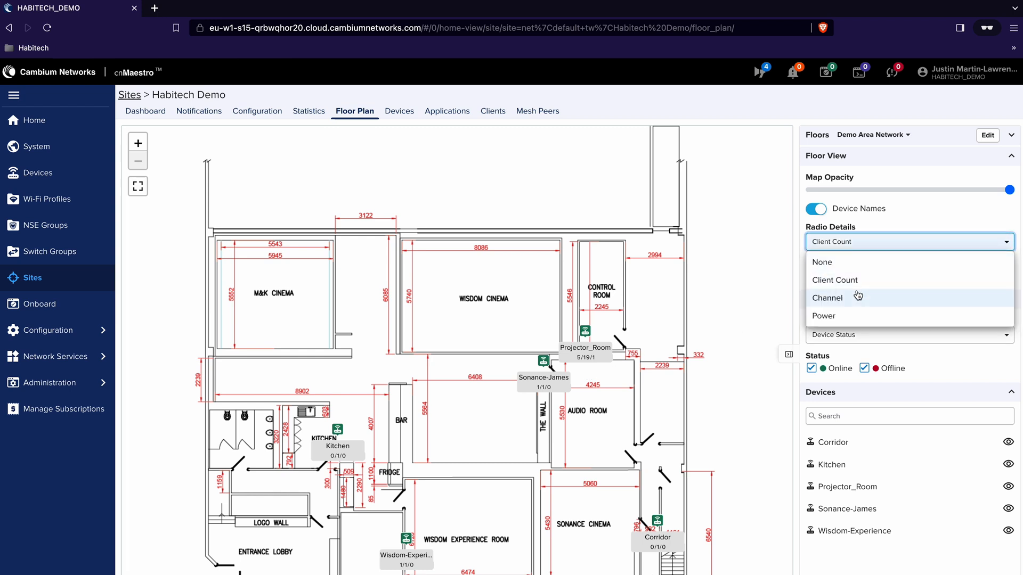
click(827, 298)
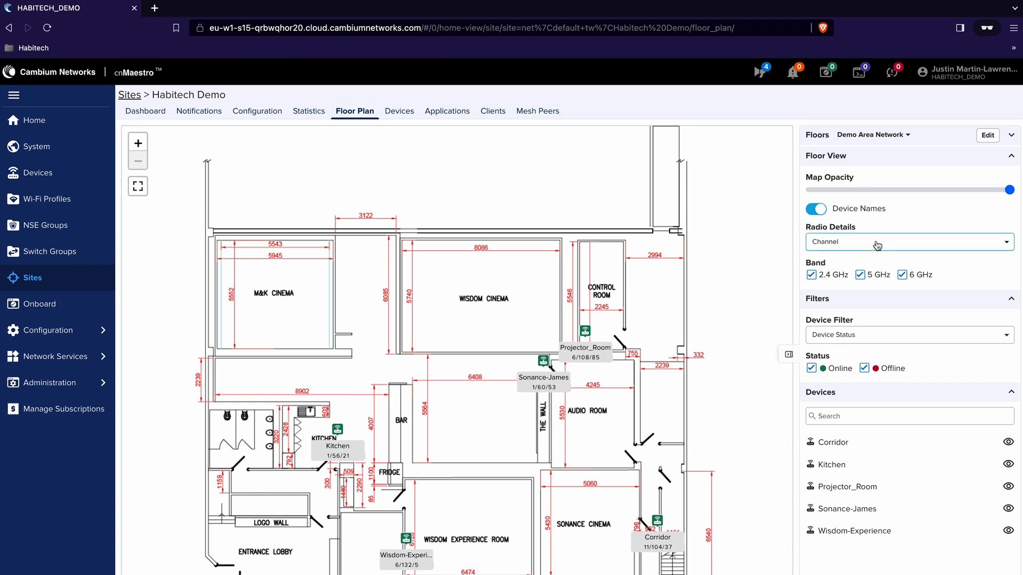
click(910, 241)
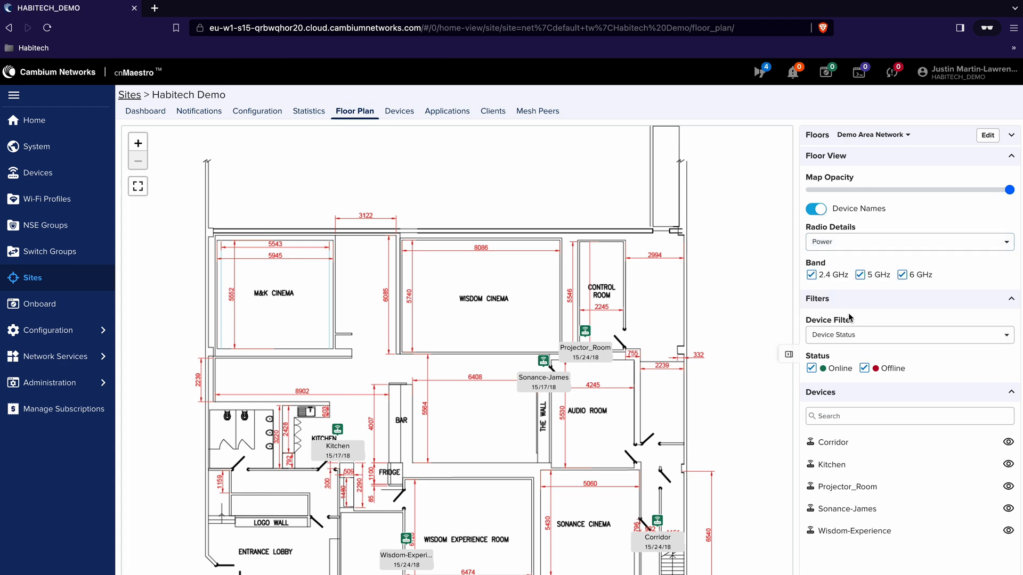